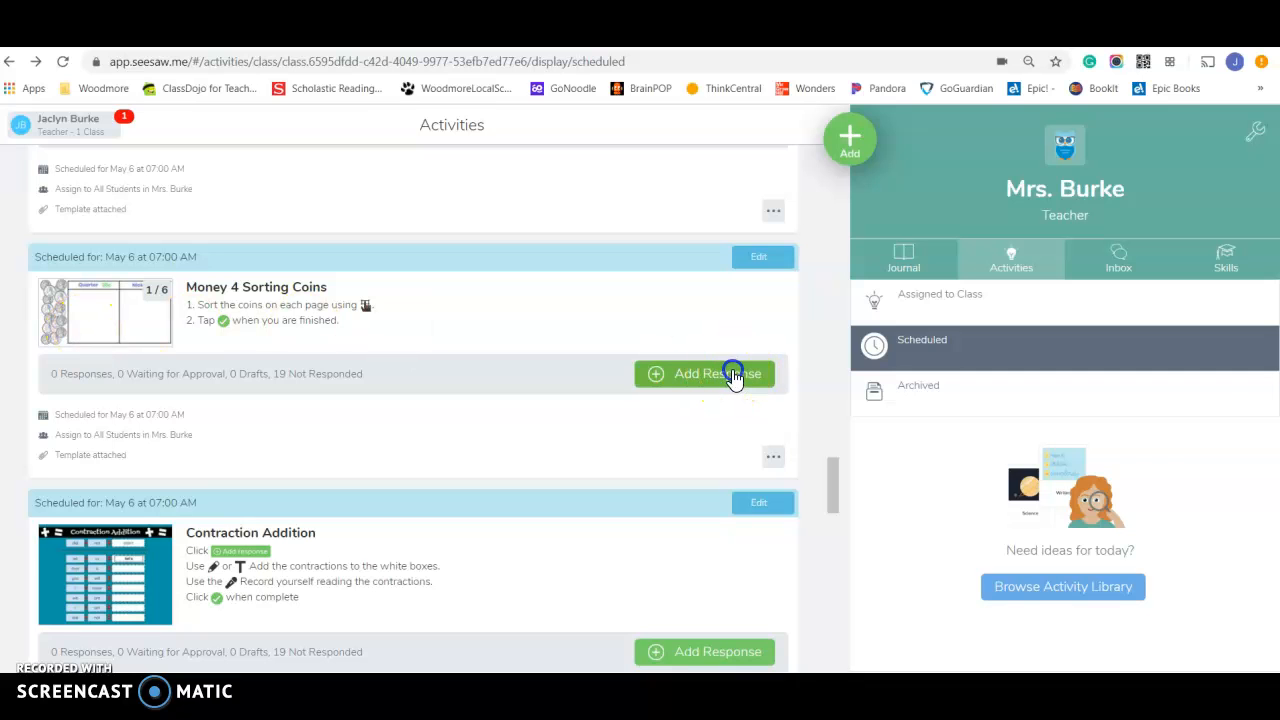
Add a response to the Money 4 Sorting Coins activity
left_click(704, 373)
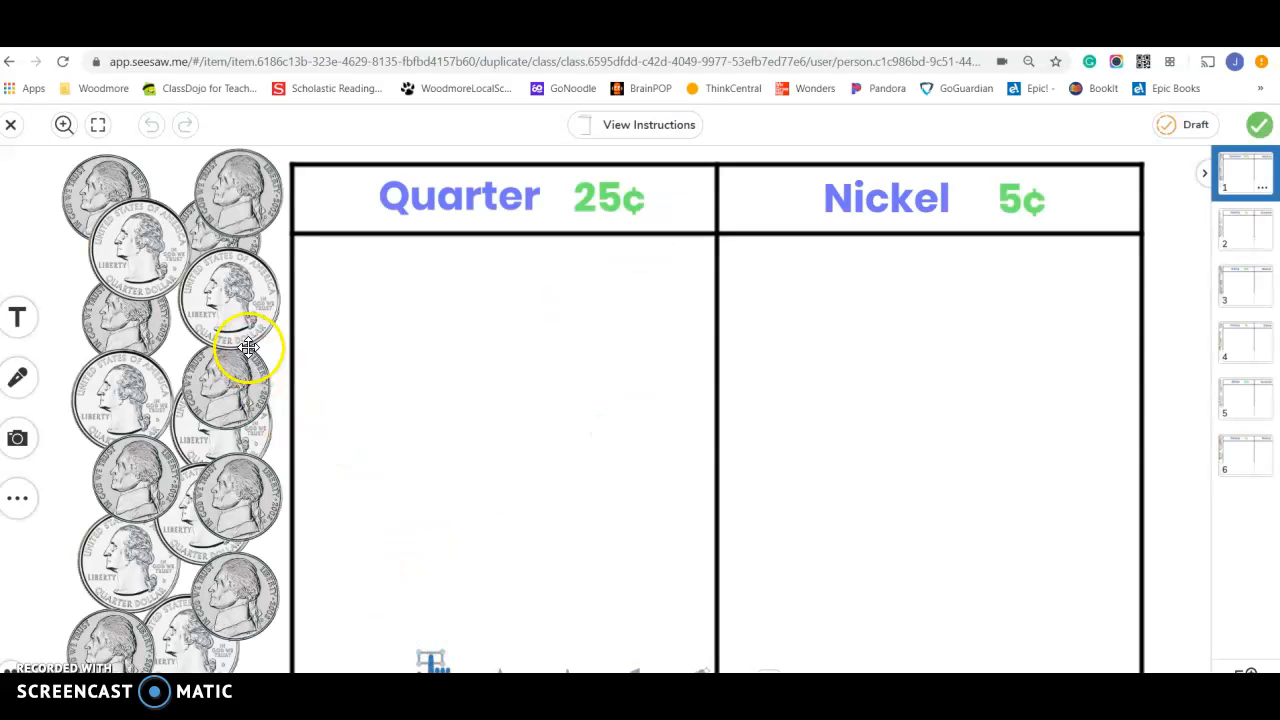
Drag two quarters under Quarter and three nickels under Nickel on page one
left_click_drag(230, 340, 420, 340)
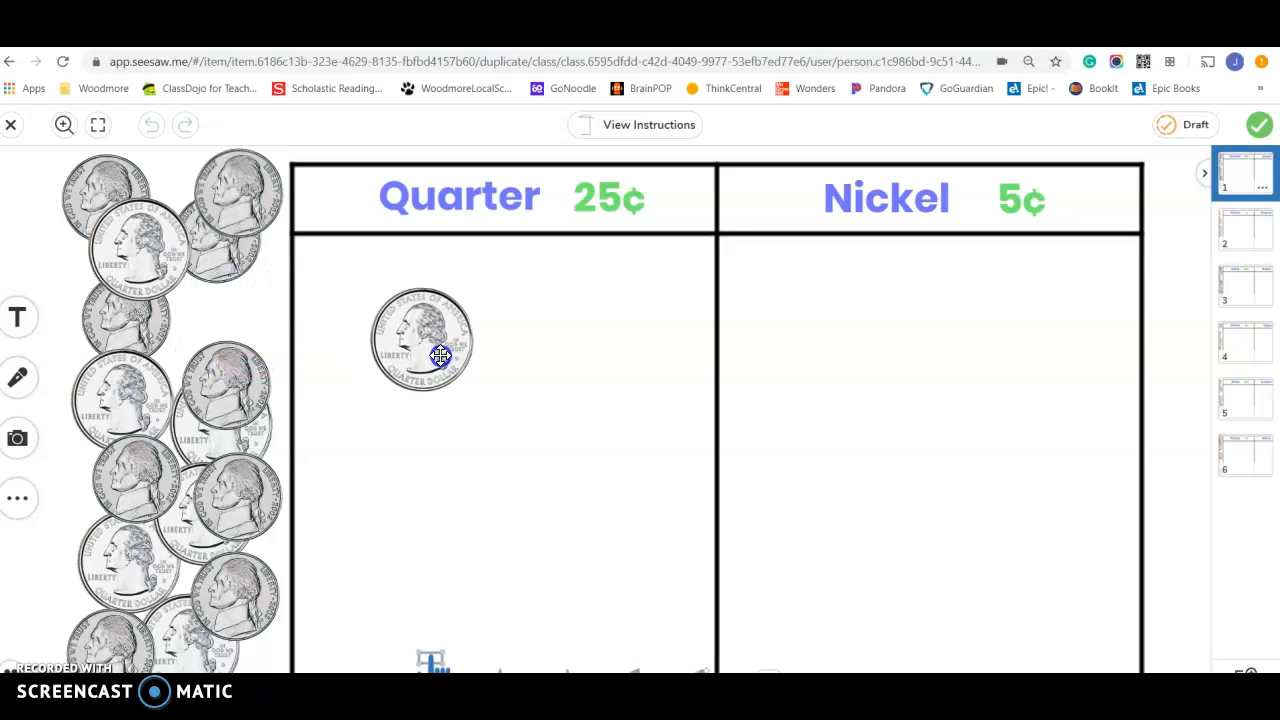
left_click_drag(140, 245, 405, 458)
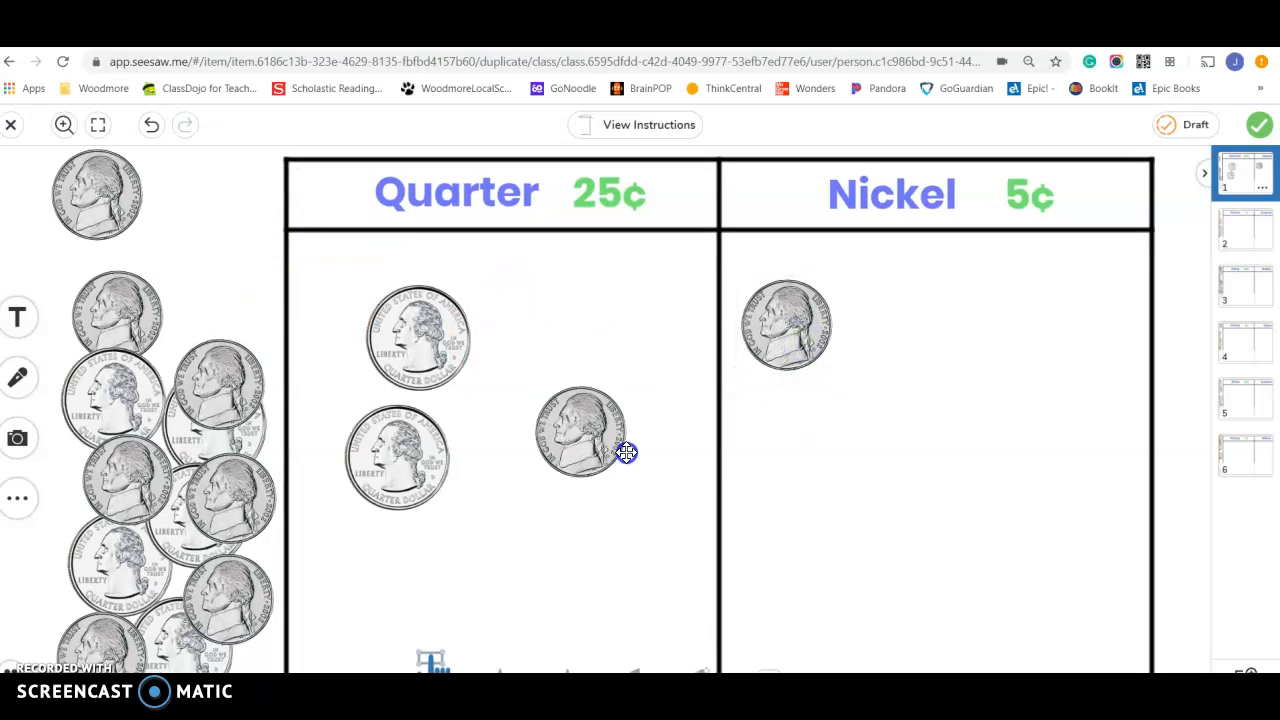
left_click_drag(580, 430, 790, 445)
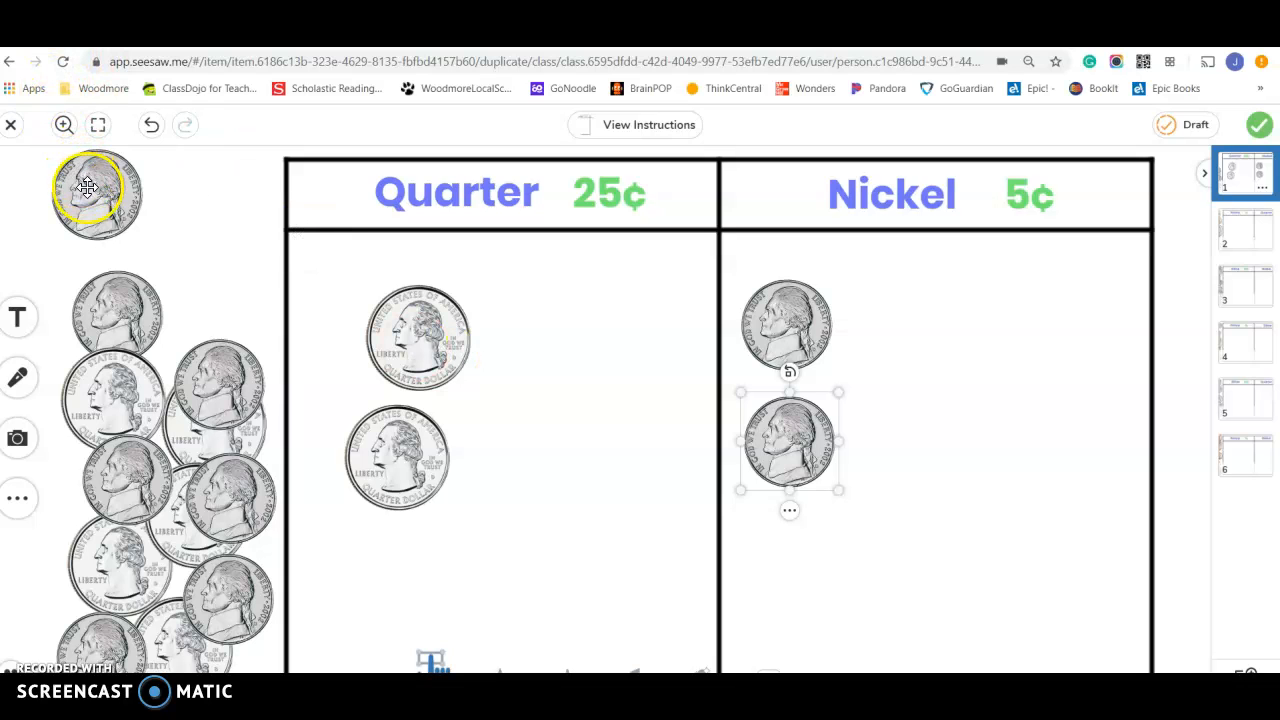
left_click_drag(790, 440, 883, 335)
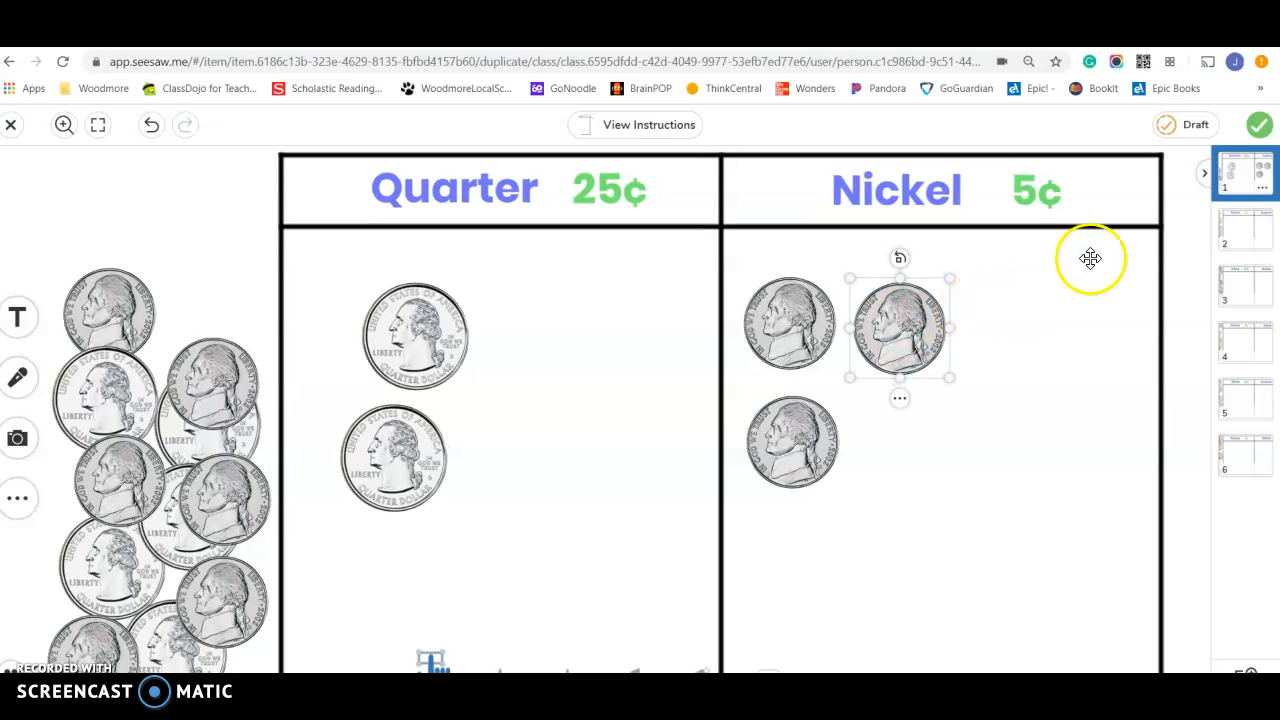
mouse_move(1210, 217)
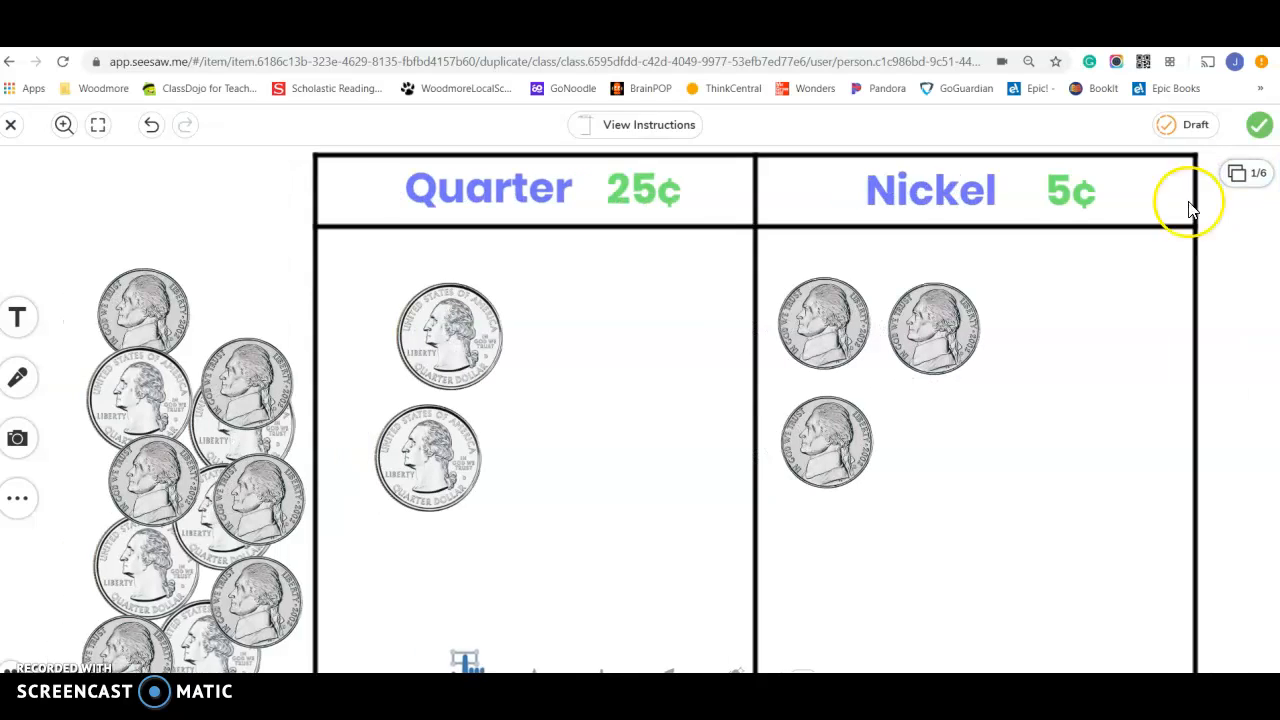
left_click(1247, 172)
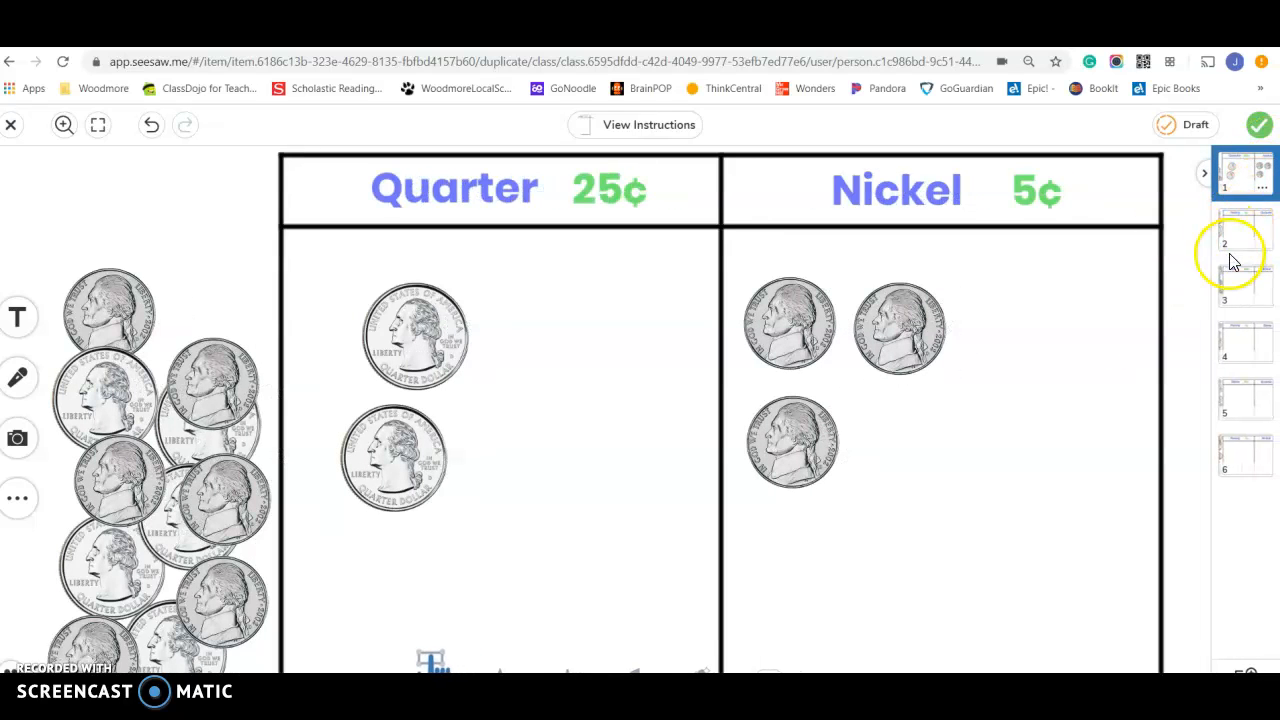
left_click(1244, 240)
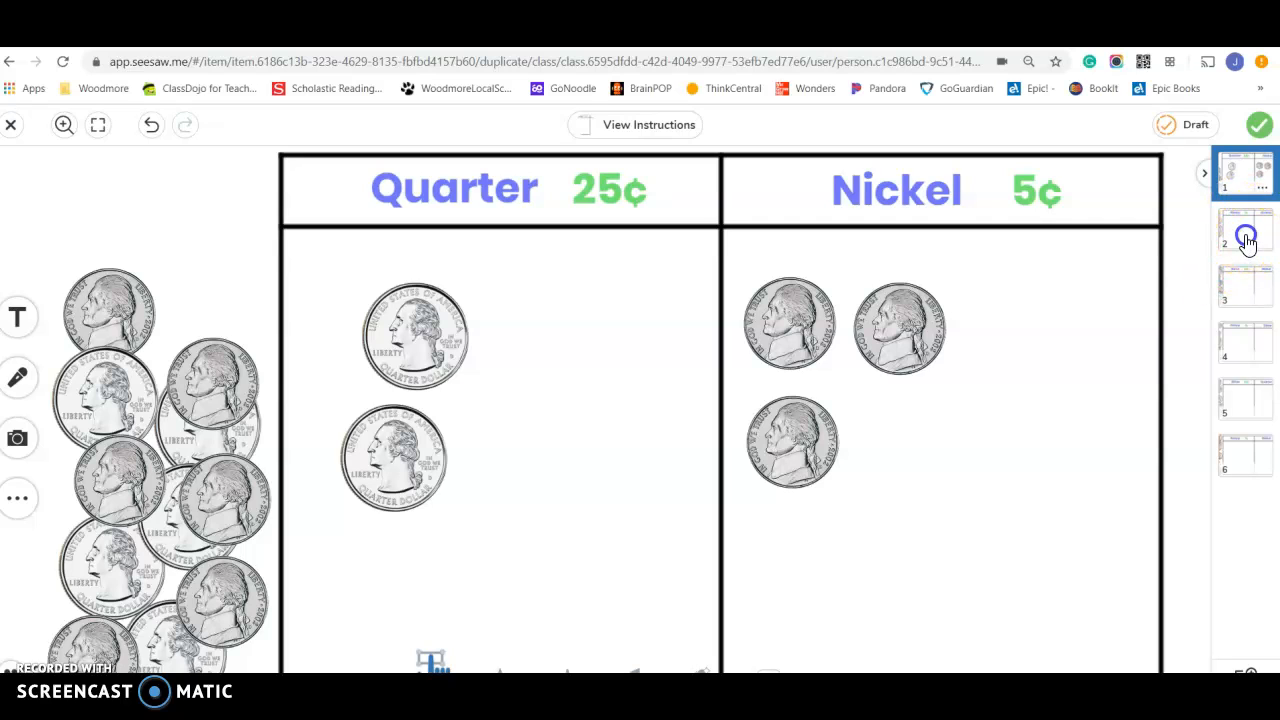
On page 2, sort pennies under Penny and a quarter under Quarter, then go to page 3
left_click(1245, 230)
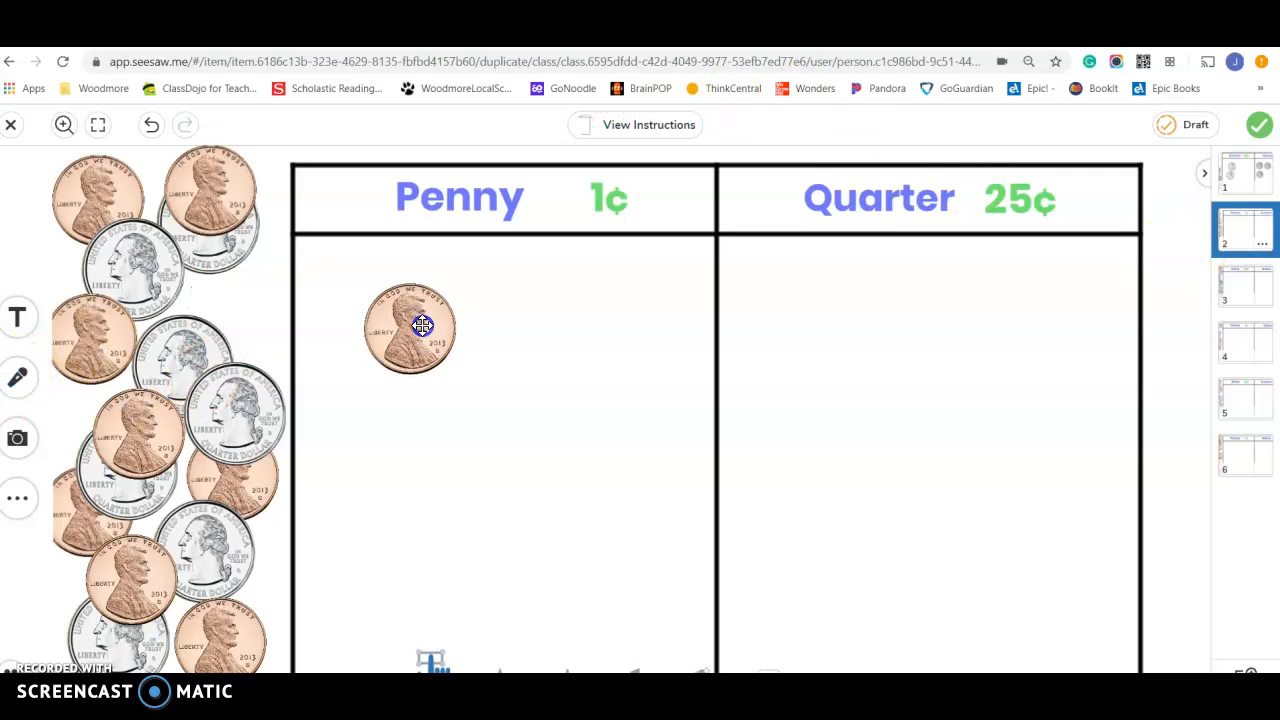
left_click_drag(240, 400, 428, 468)
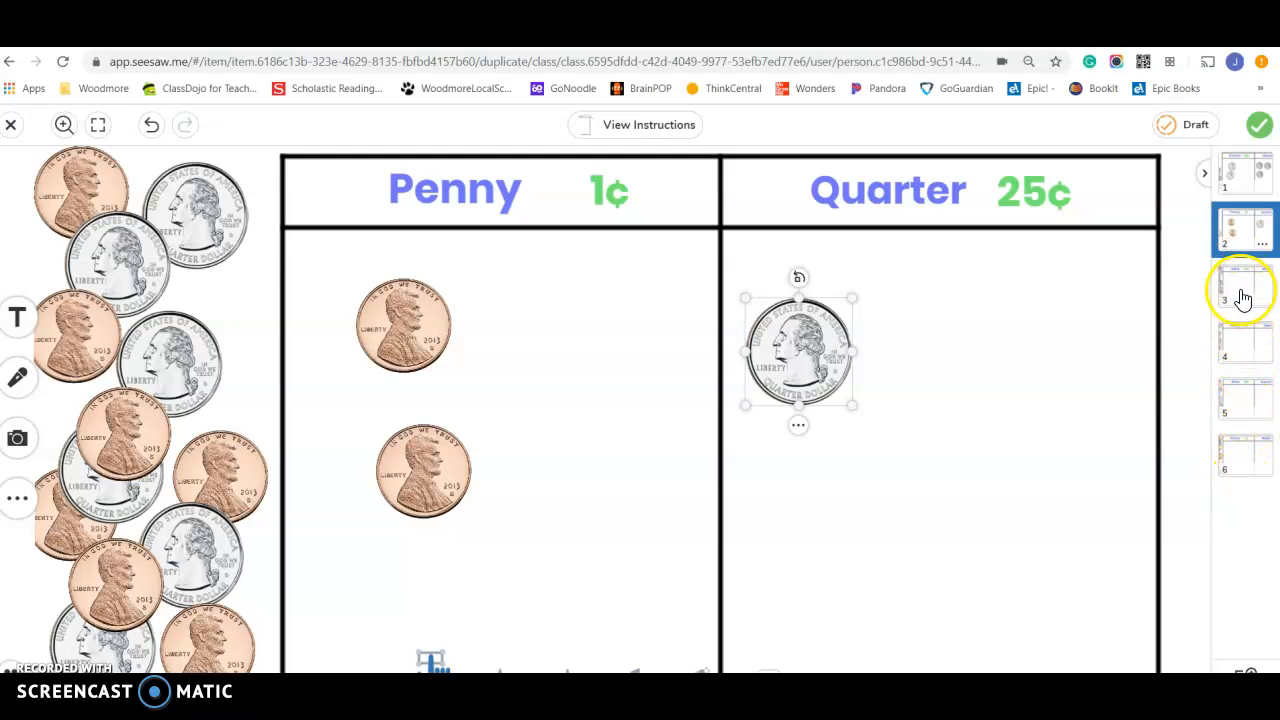
left_click(1244, 285)
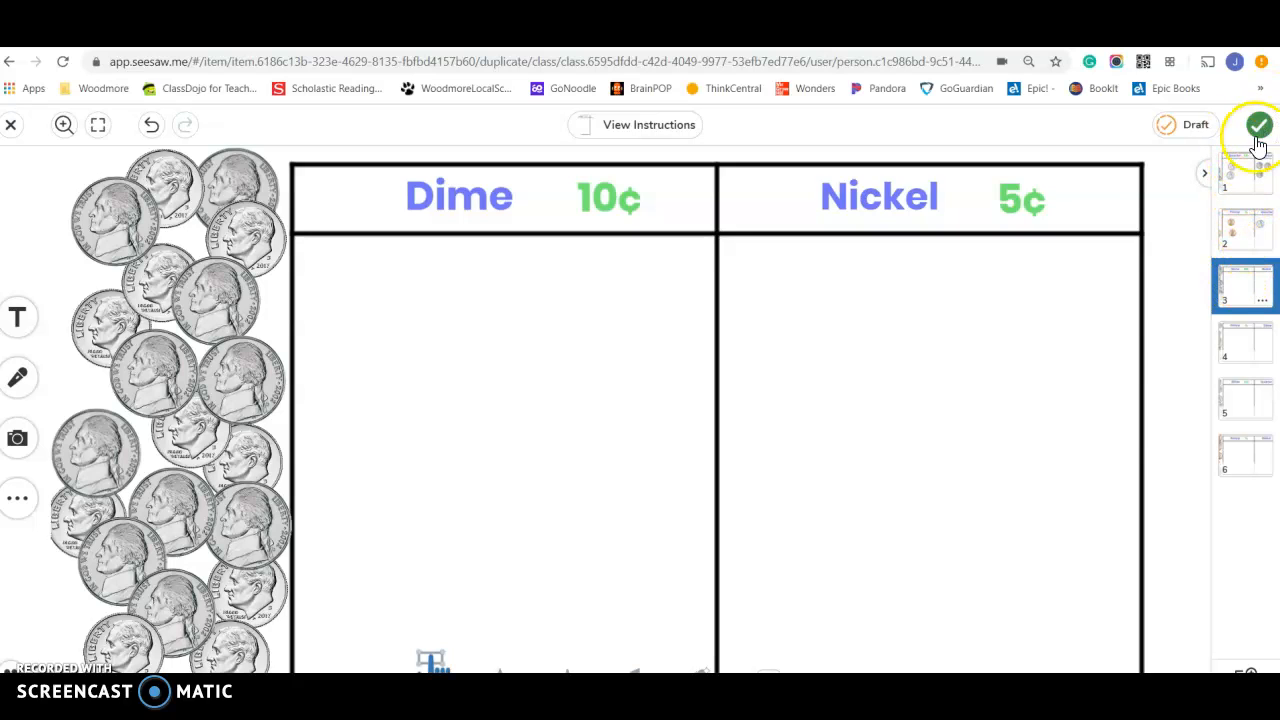
Browse the remaining sorting pages, then close and delete the unsaved response
left_click(1245, 175)
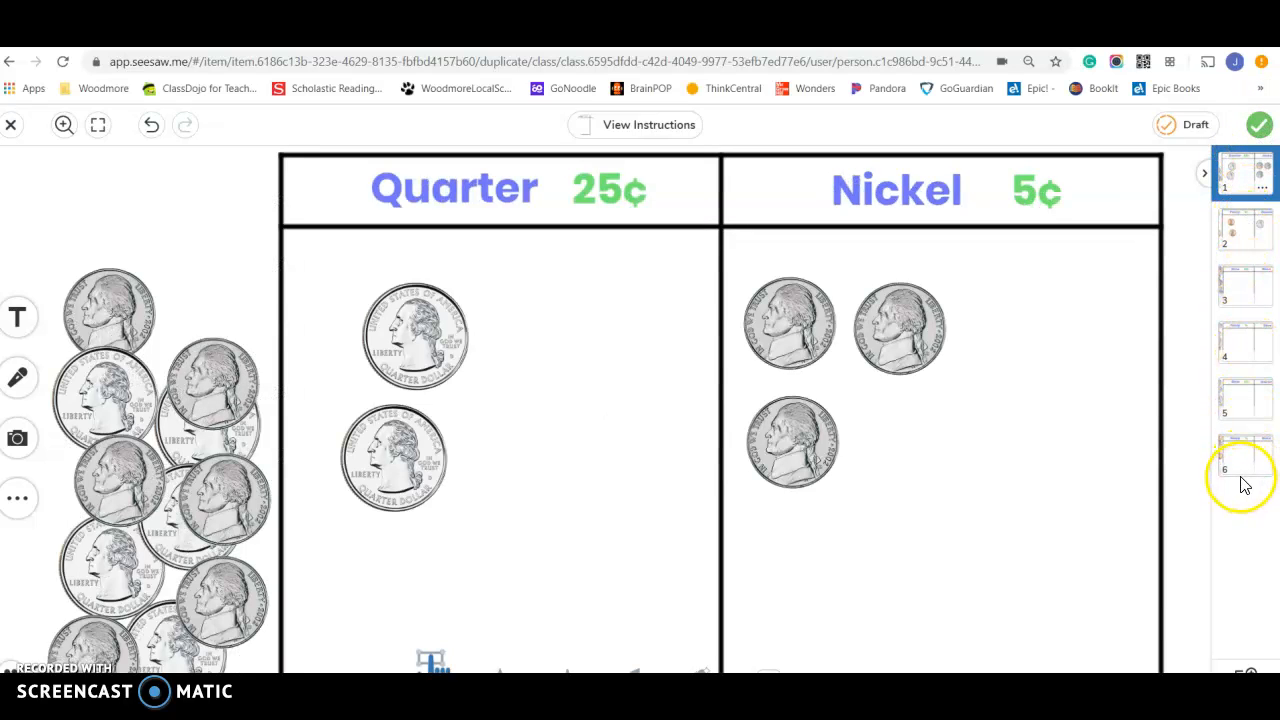
left_click(1245, 398)
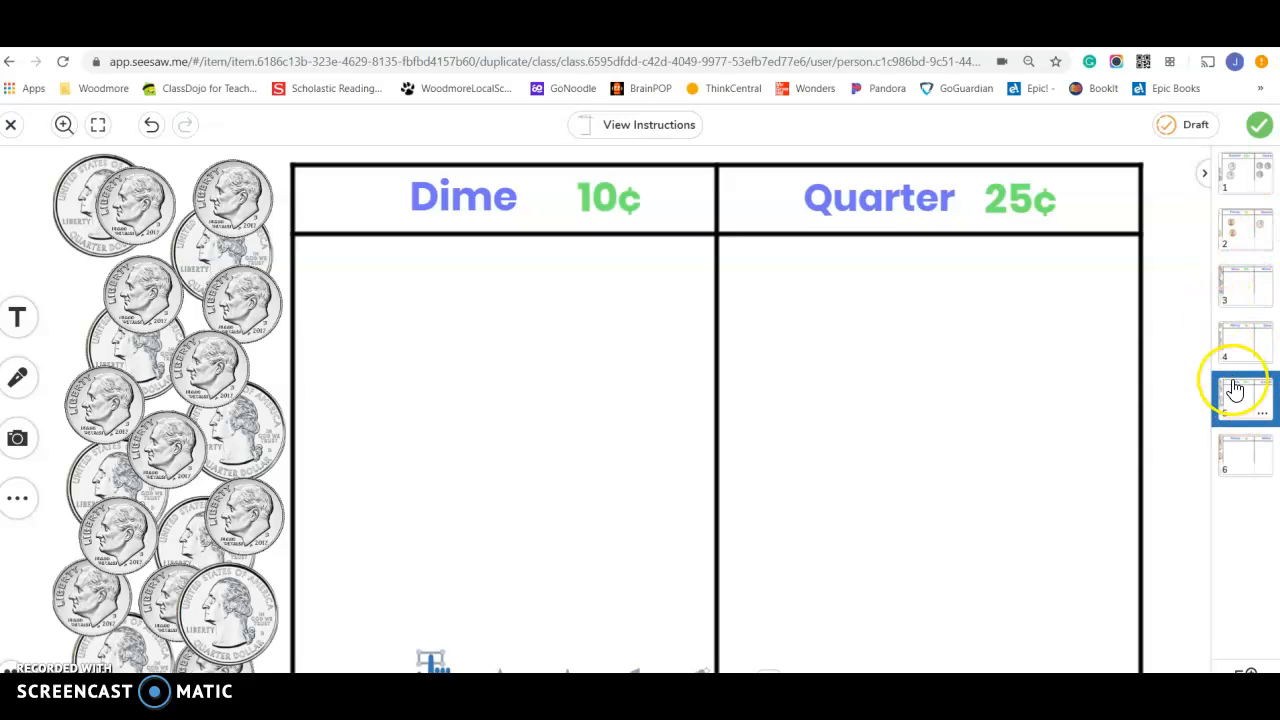
left_click(1245, 455)
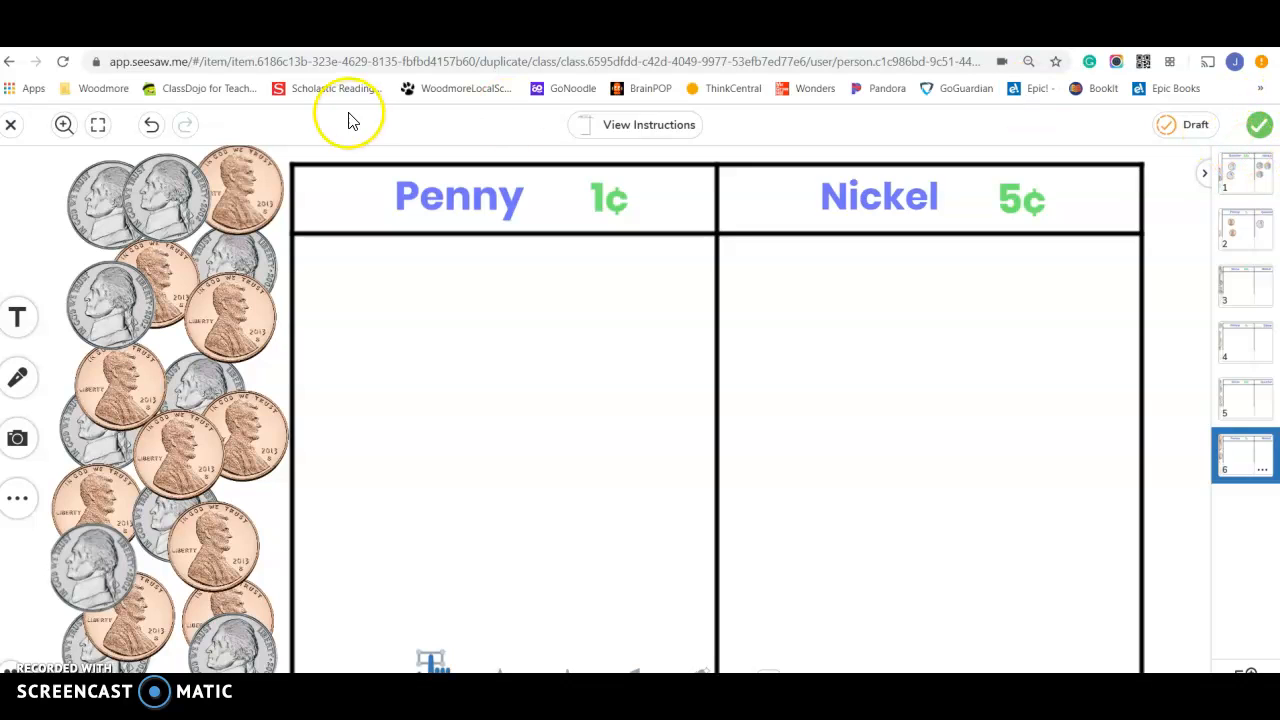
left_click(11, 124)
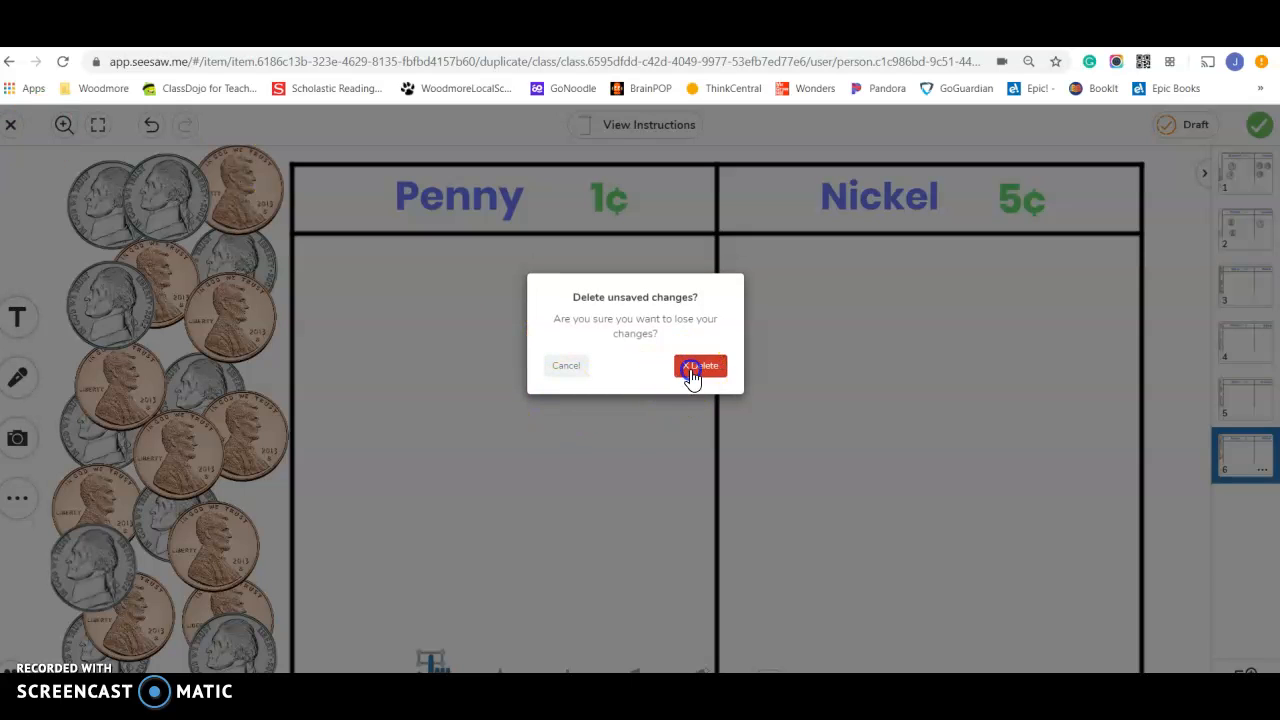
left_click(700, 365)
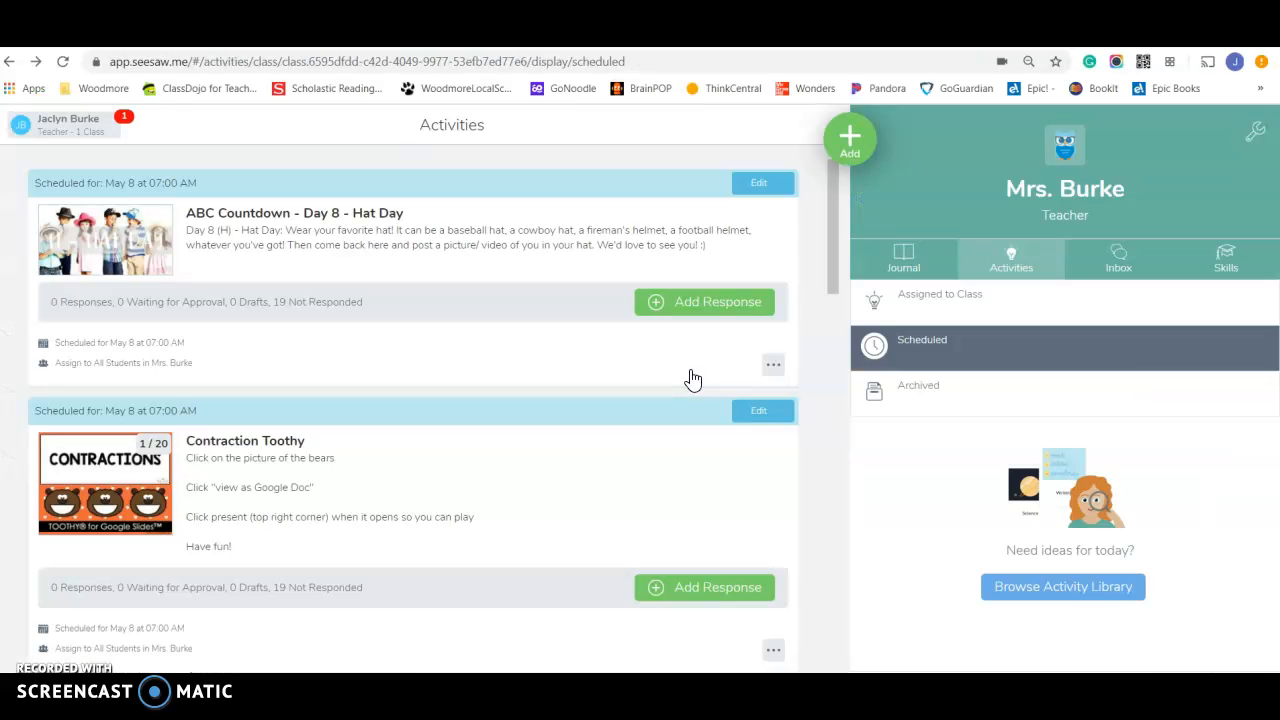
Scroll the Scheduled list down to the May 5 and May 6 activities
scroll("down", 3)
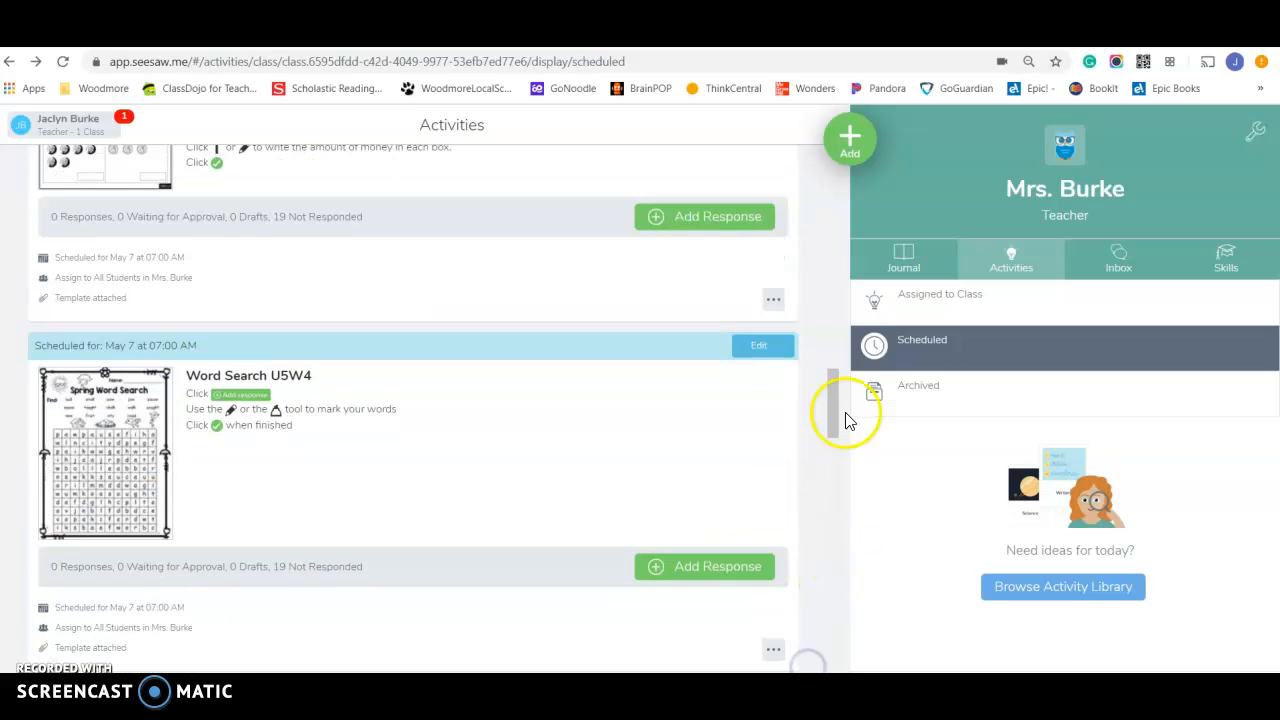
scroll("down", 3)
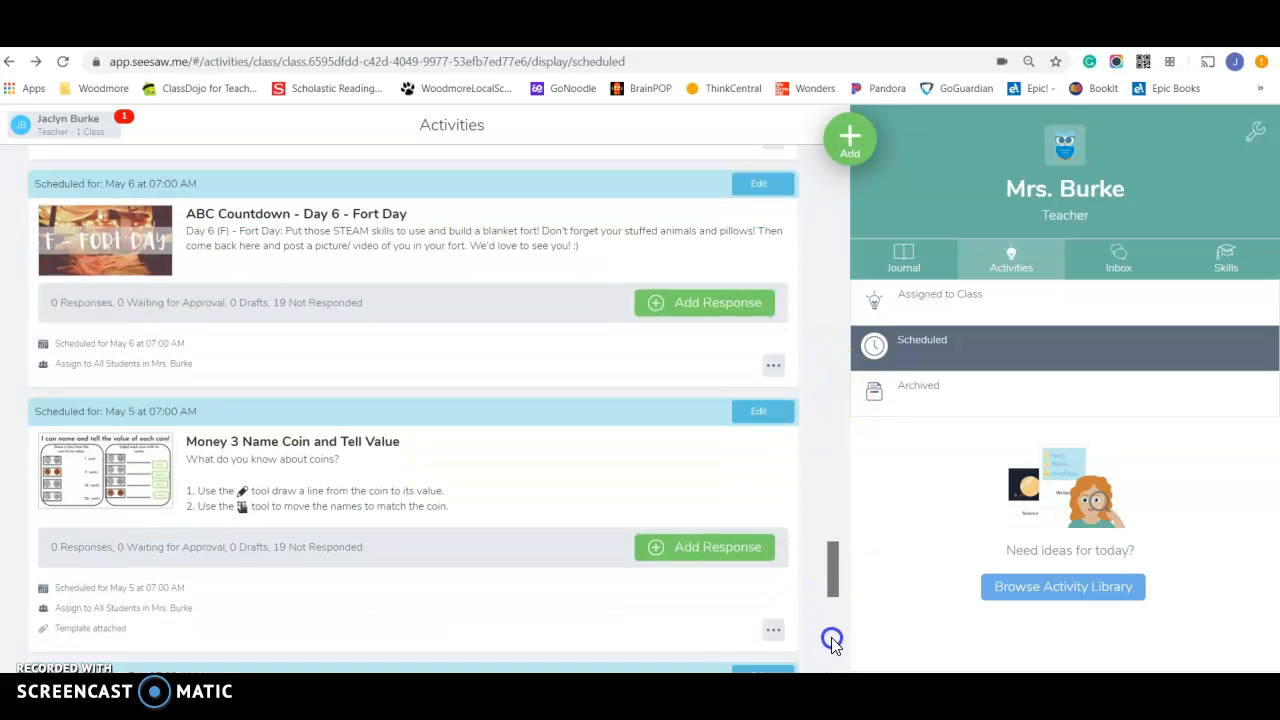
scroll("down", 3)
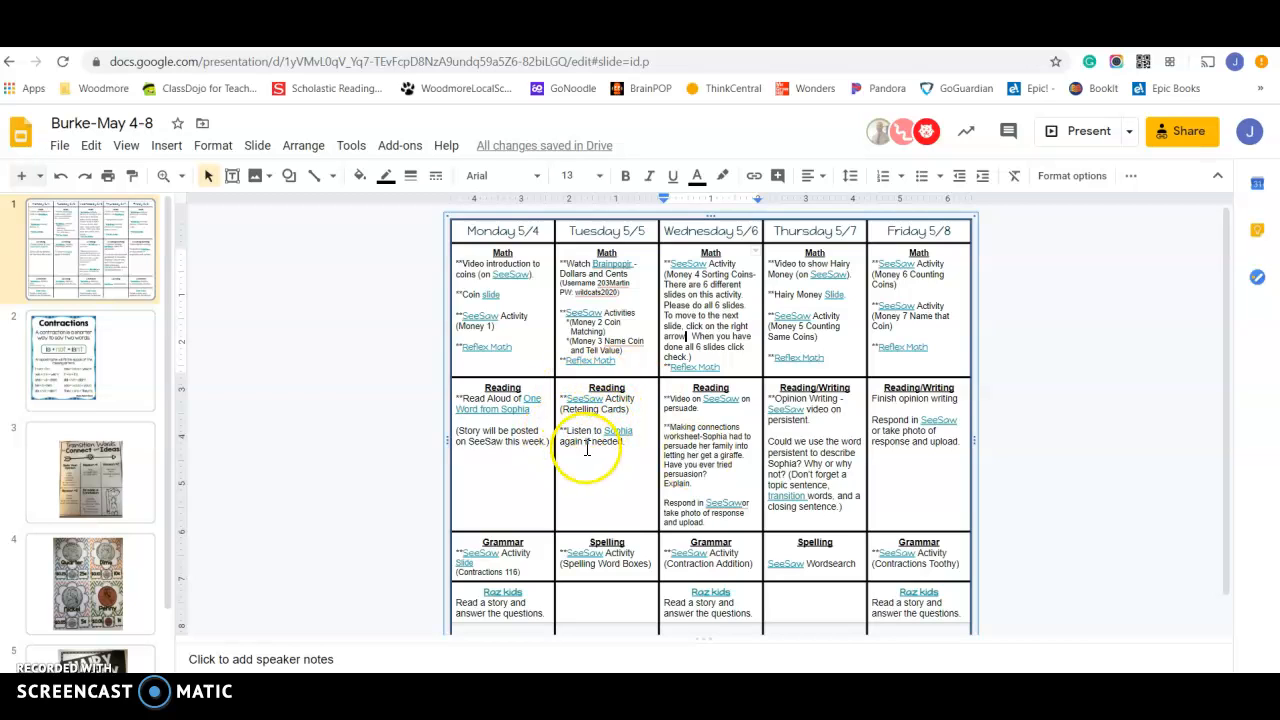
mouse_move(710, 447)
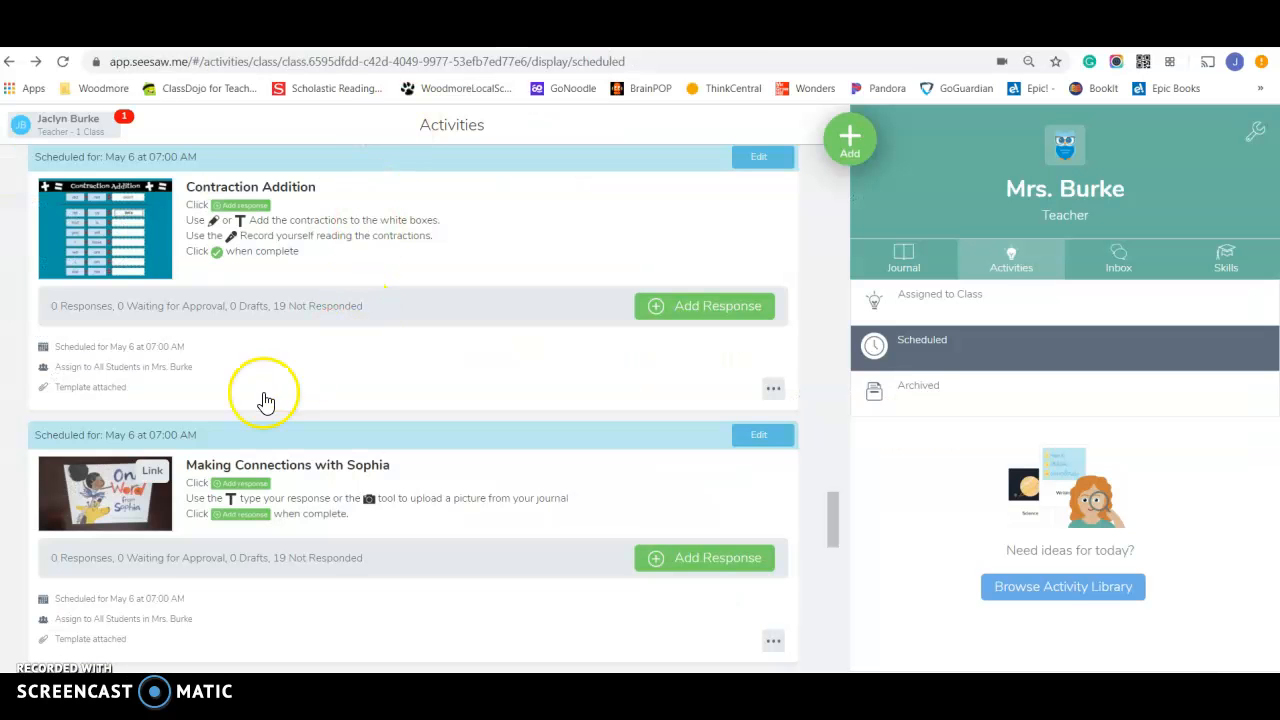
mouse_move(388, 483)
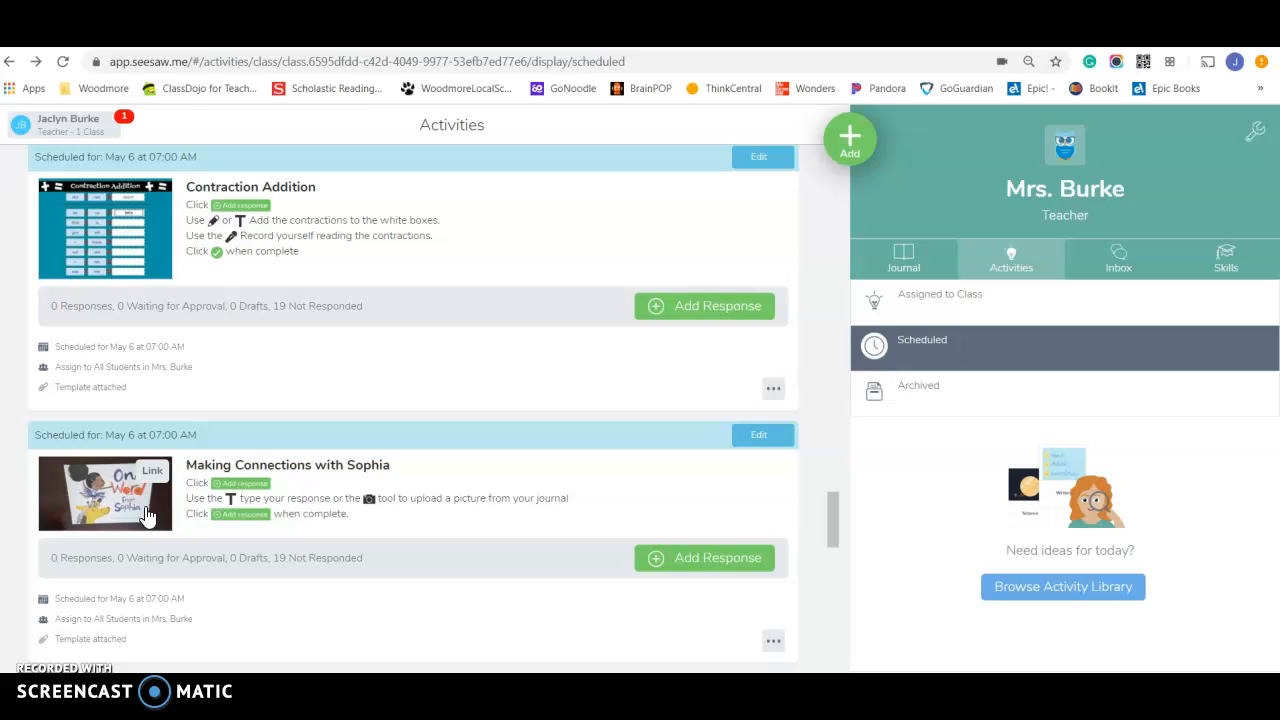
mouse_move(145, 515)
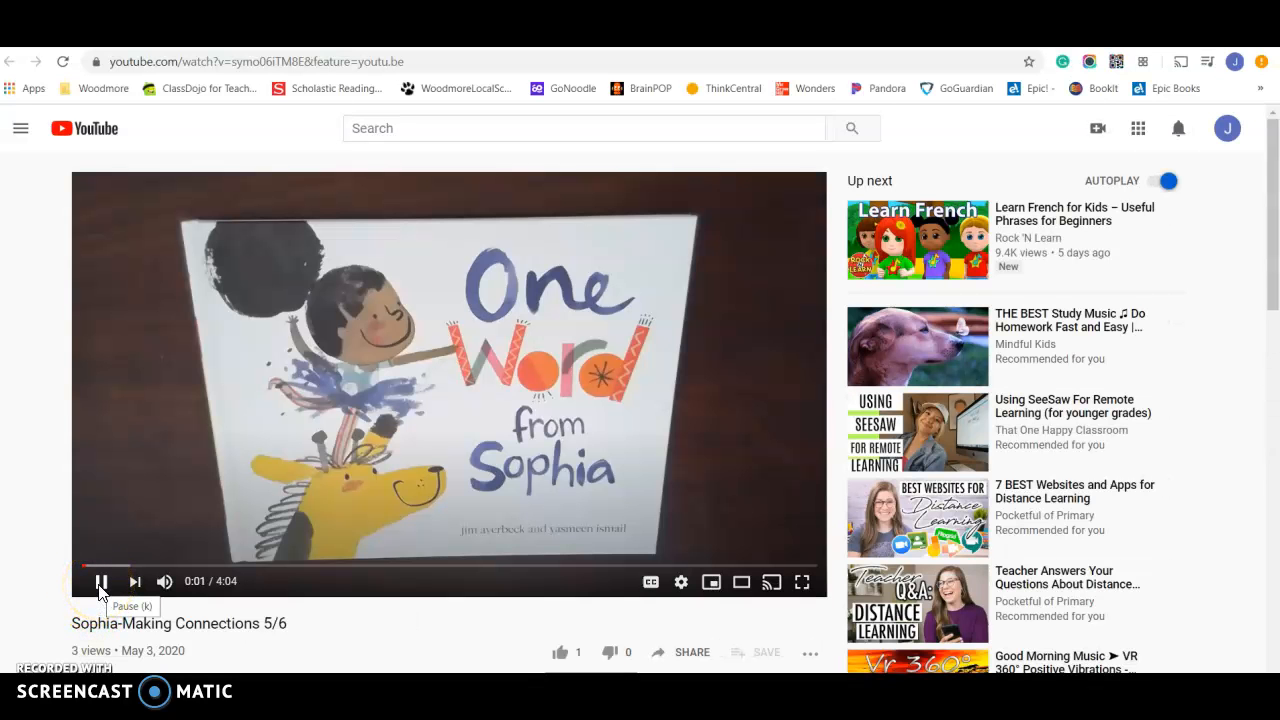
Pause the Sophia-Making Connections 5/6 read-aloud on YouTube
left_click(100, 581)
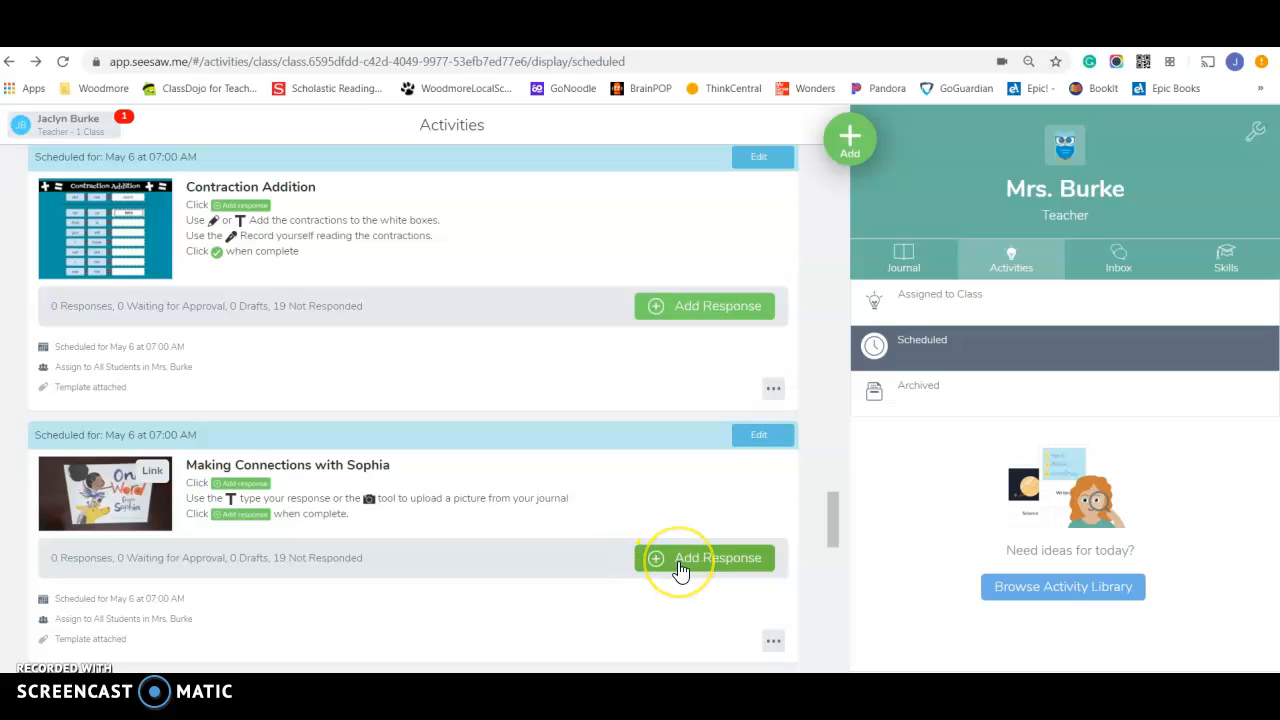
Add a response to Making Connections with Sophia as Sample Student
left_click(680, 558)
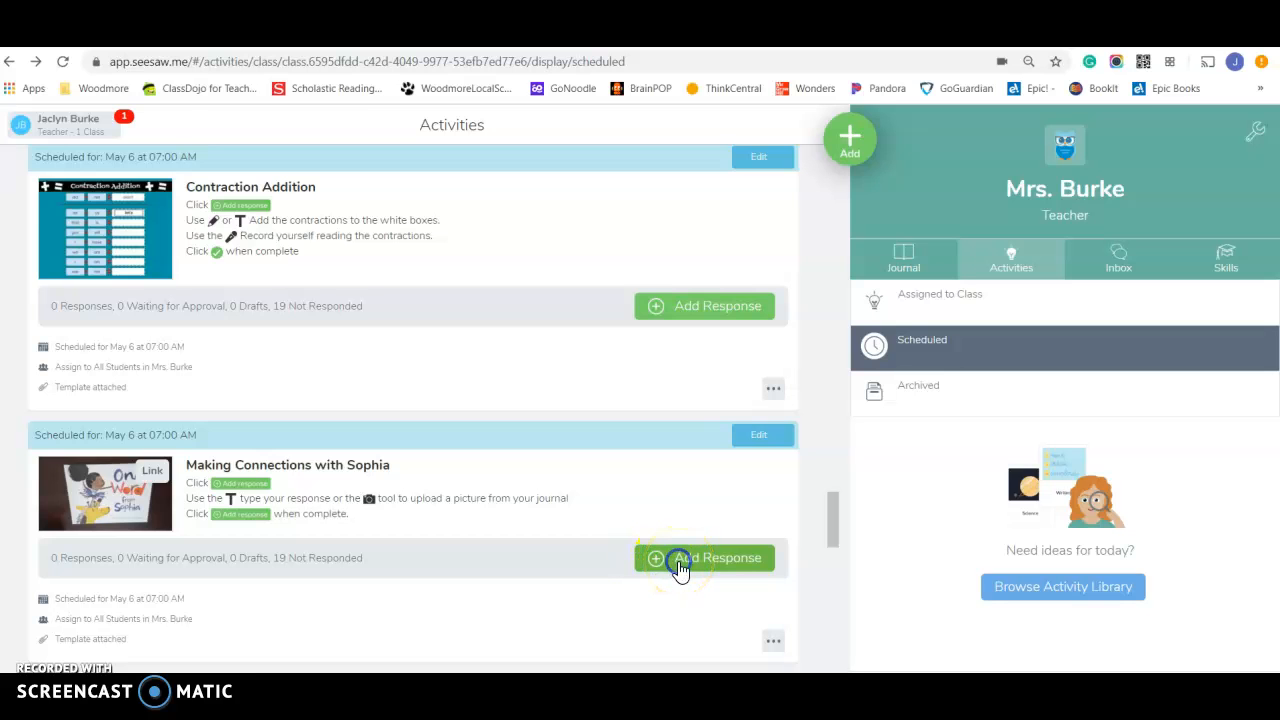
left_click(717, 557)
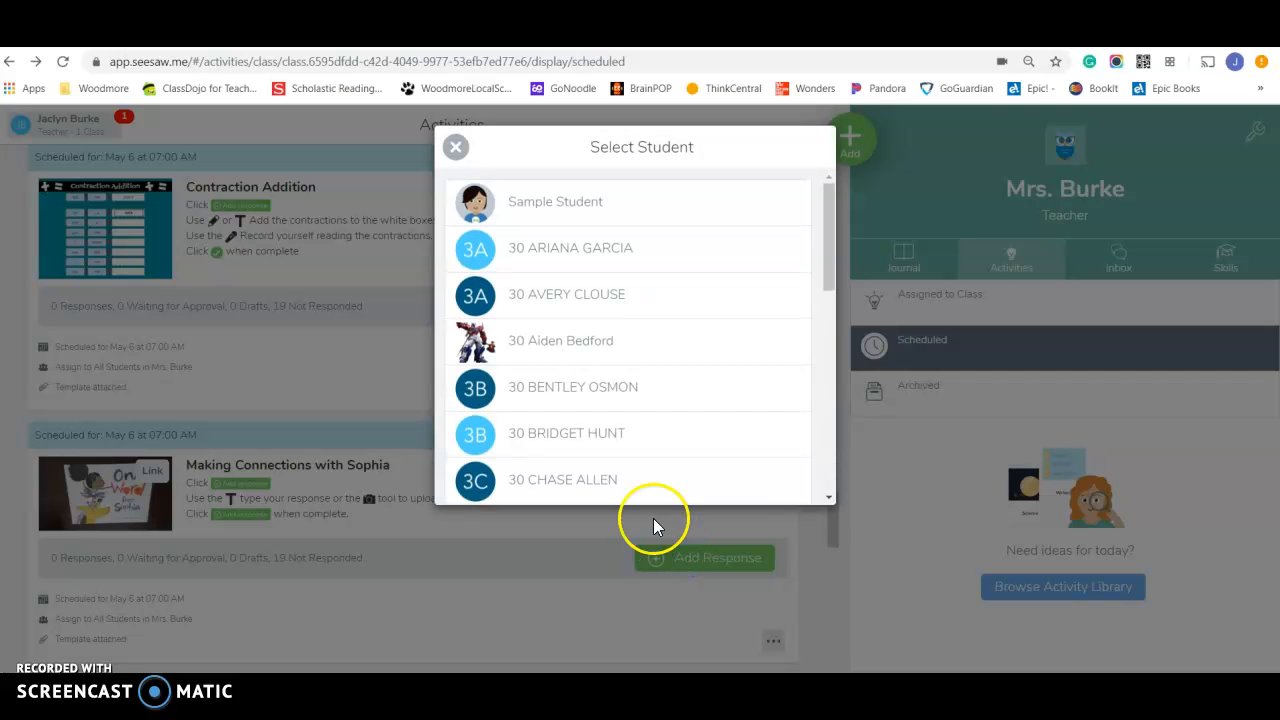
left_click(554, 201)
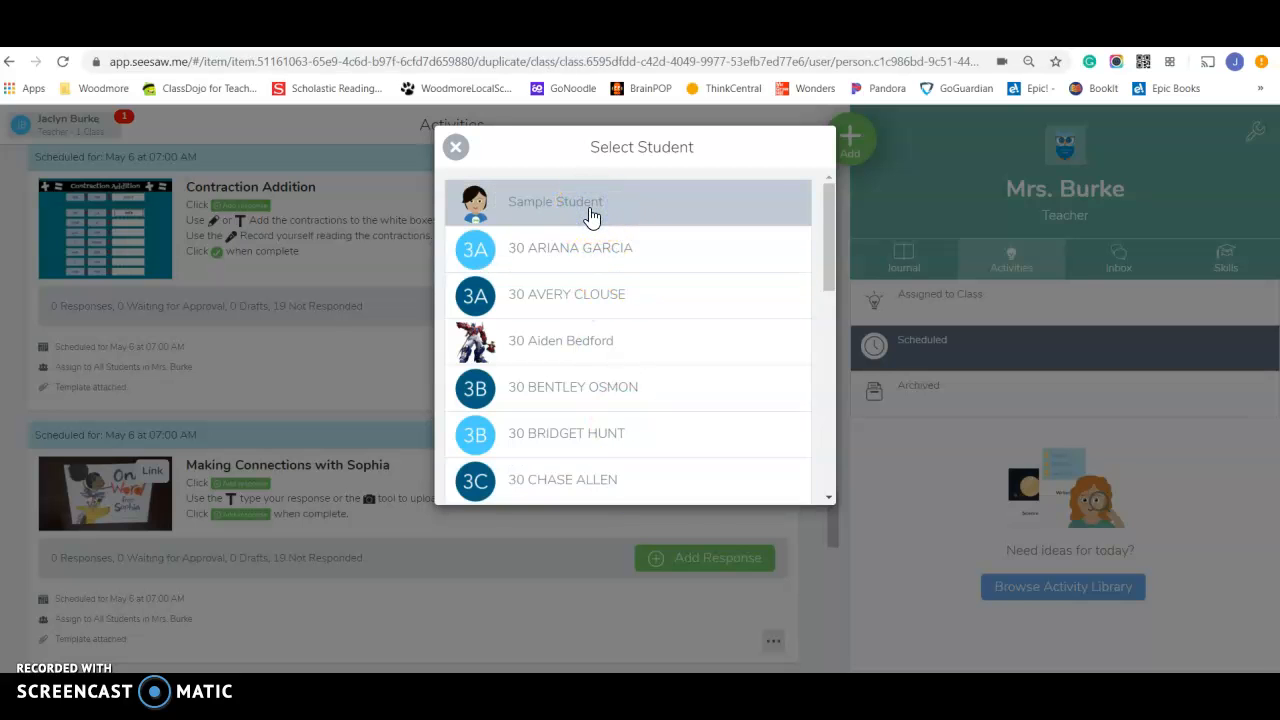
Open the One Word From Sophia worksheet and place a text box on its writing lines
left_click(555, 201)
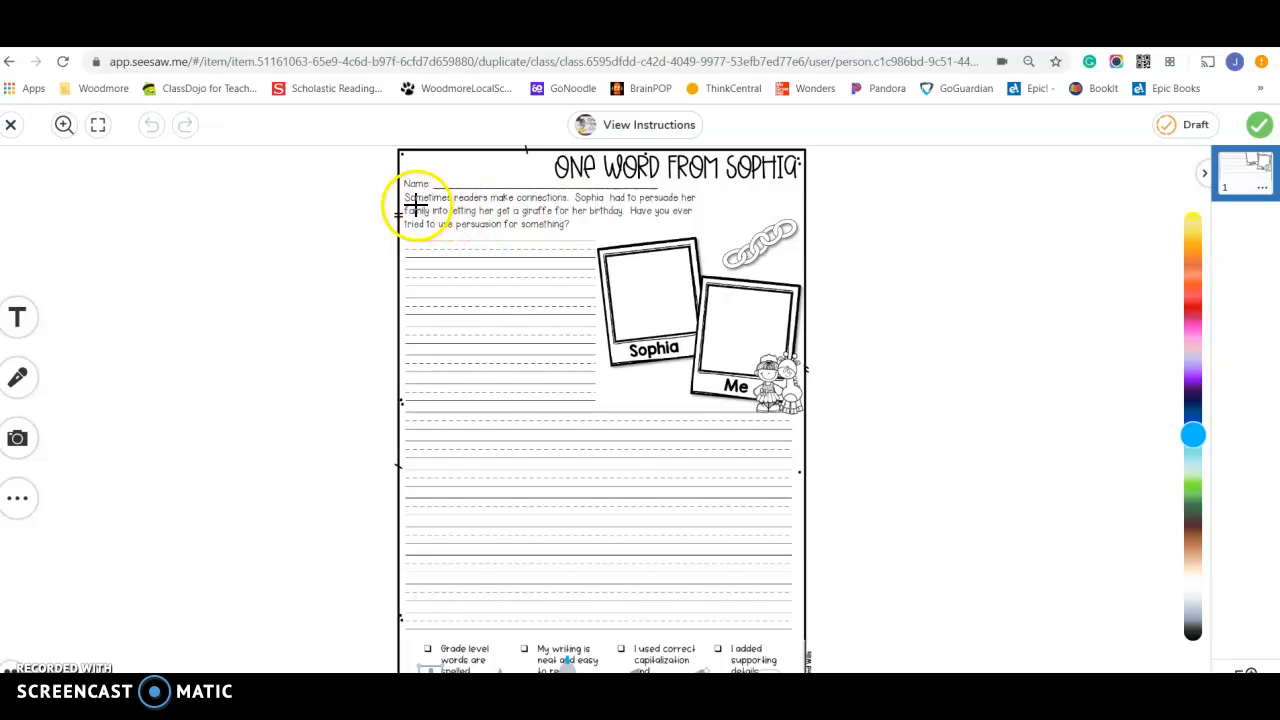
mouse_move(548, 210)
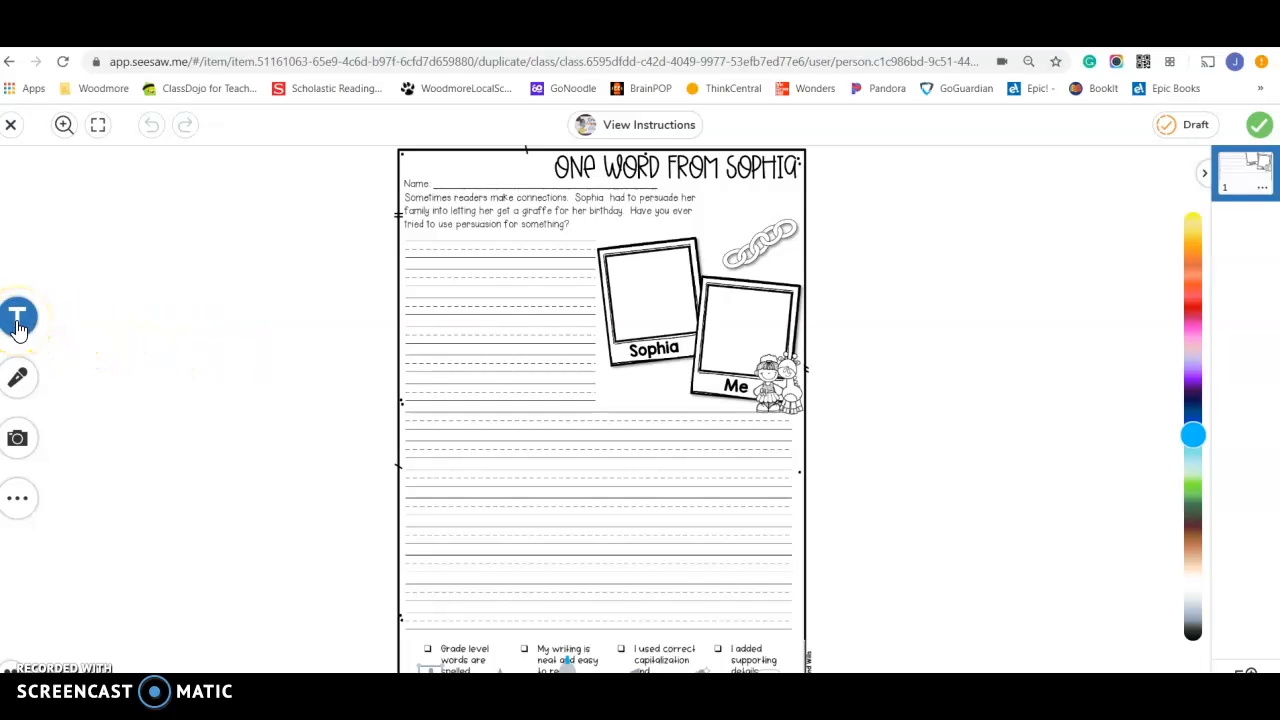
left_click(18, 317)
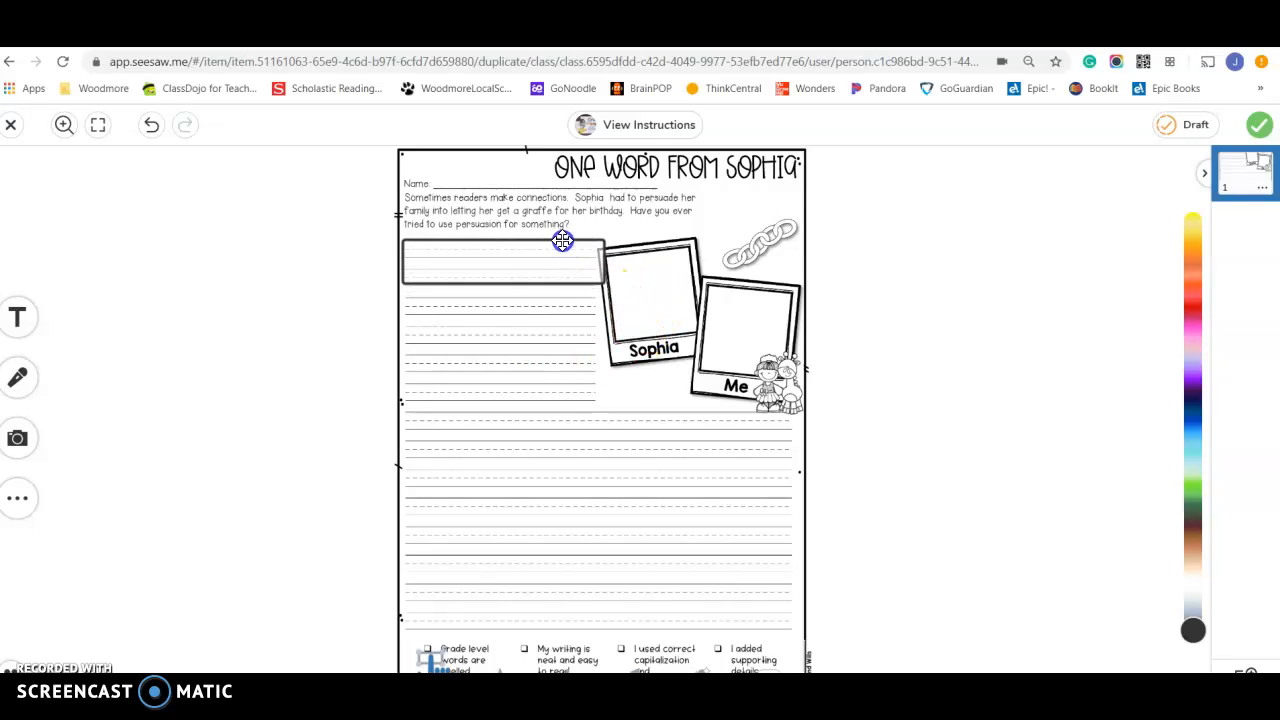
left_click(502, 262)
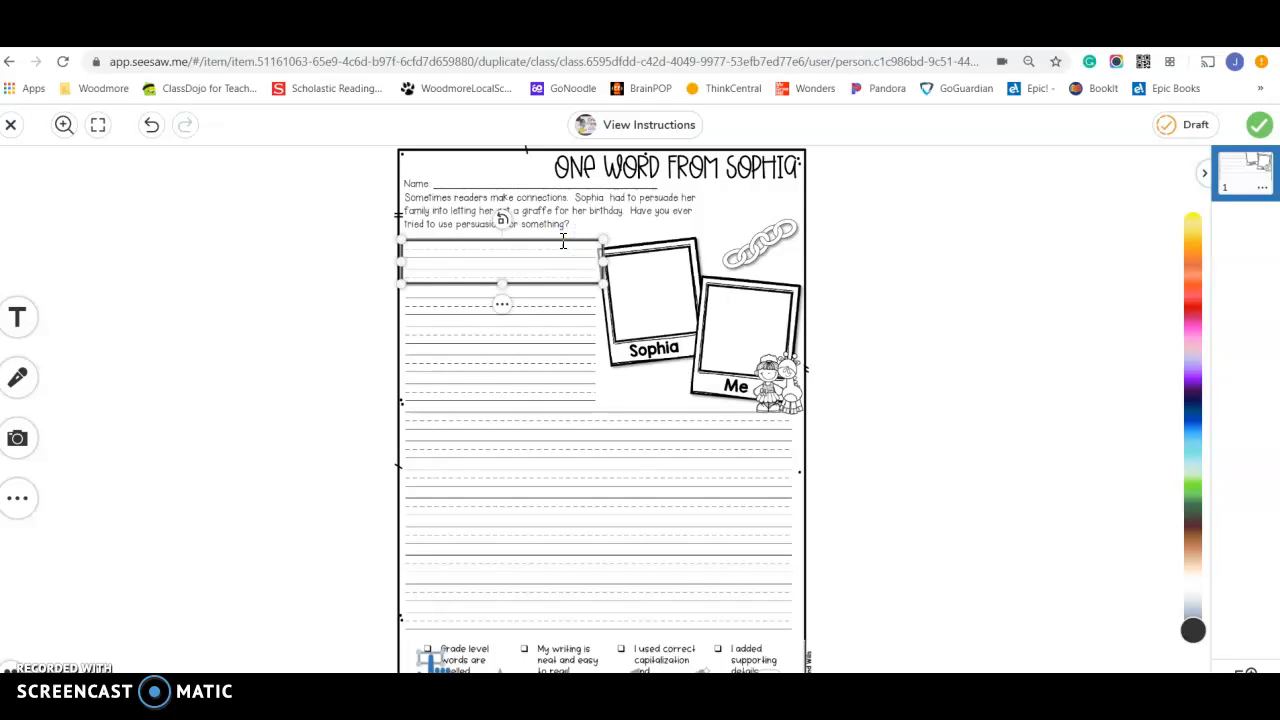
left_click(545, 275)
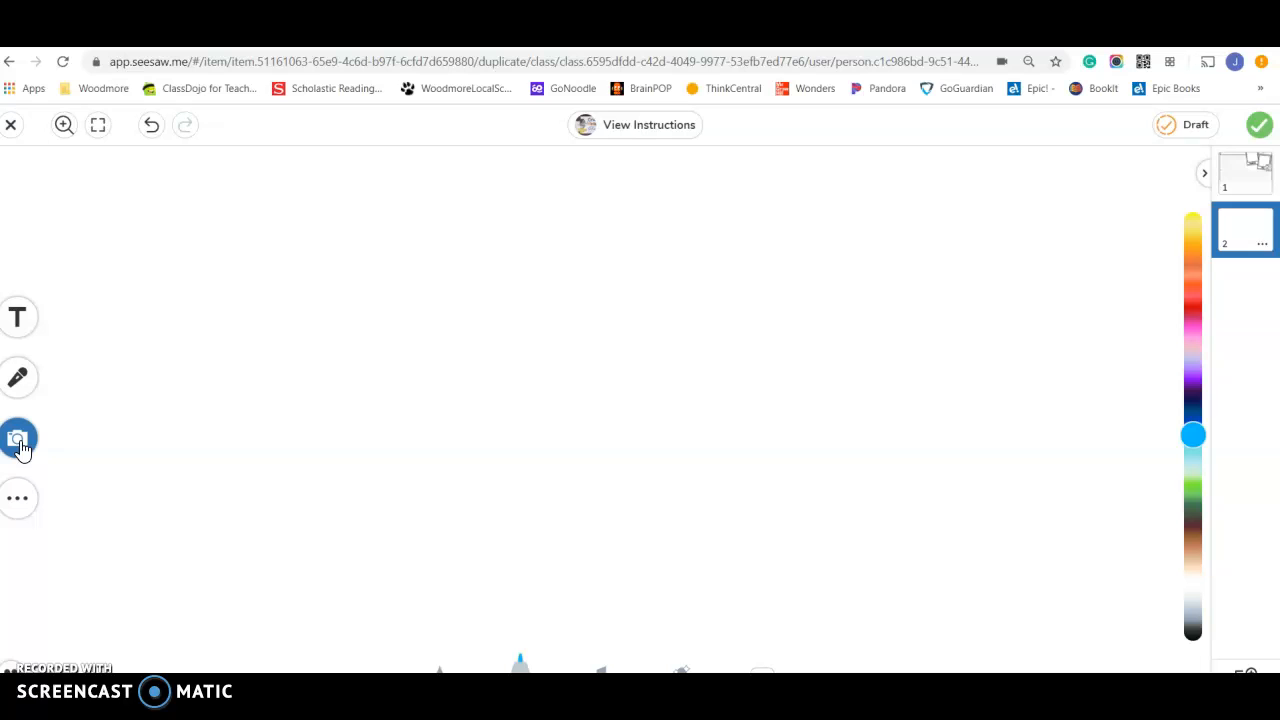
Pick the camera tool on the blank second page
left_click(18, 438)
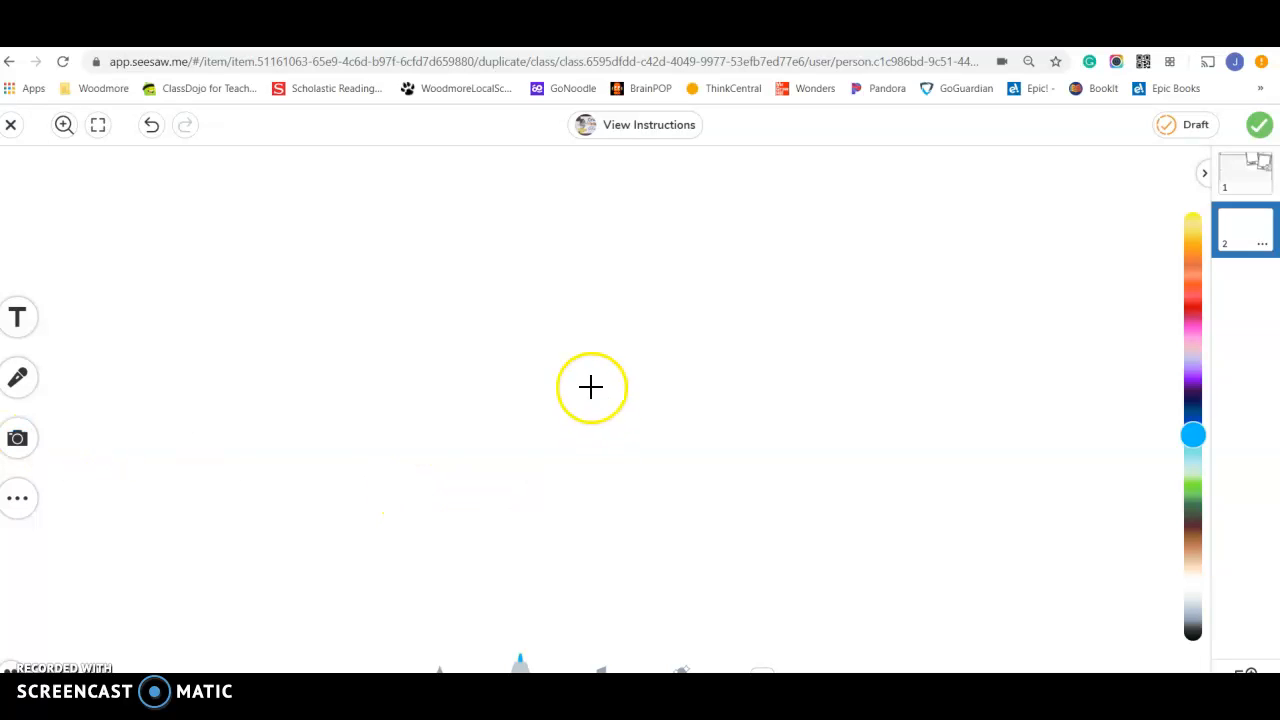
mouse_move(519, 470)
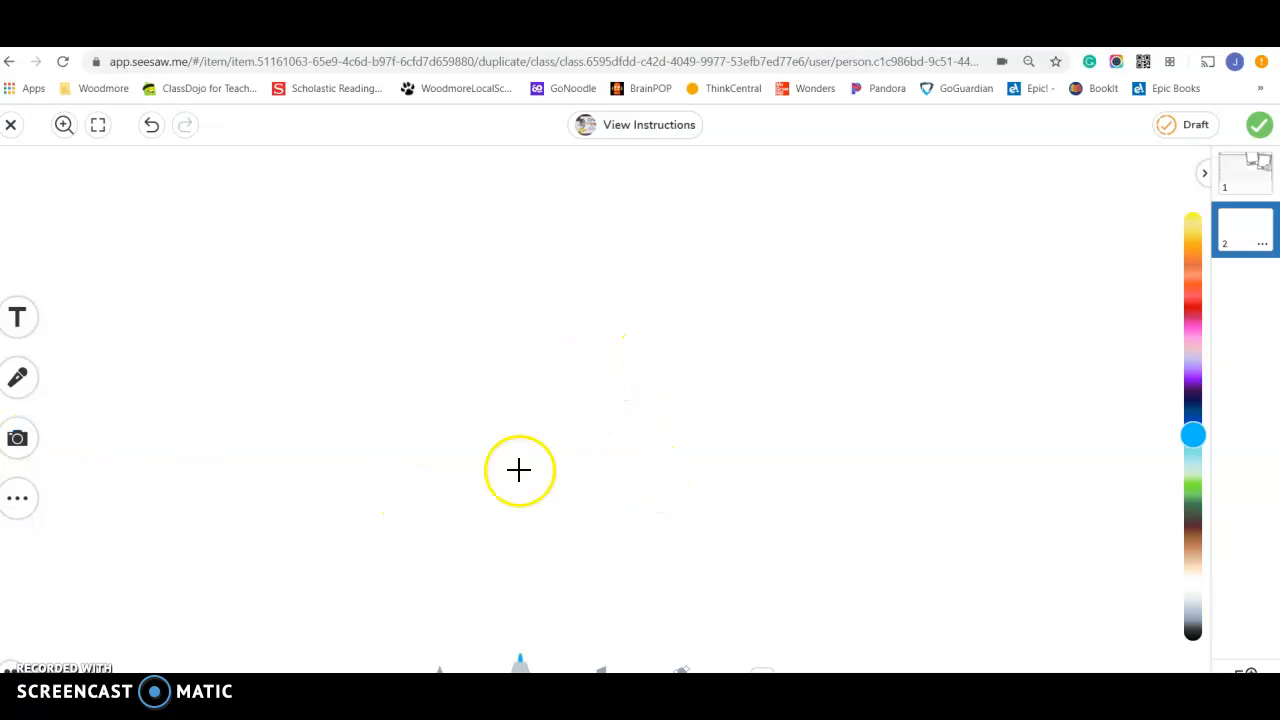
mouse_move(727, 561)
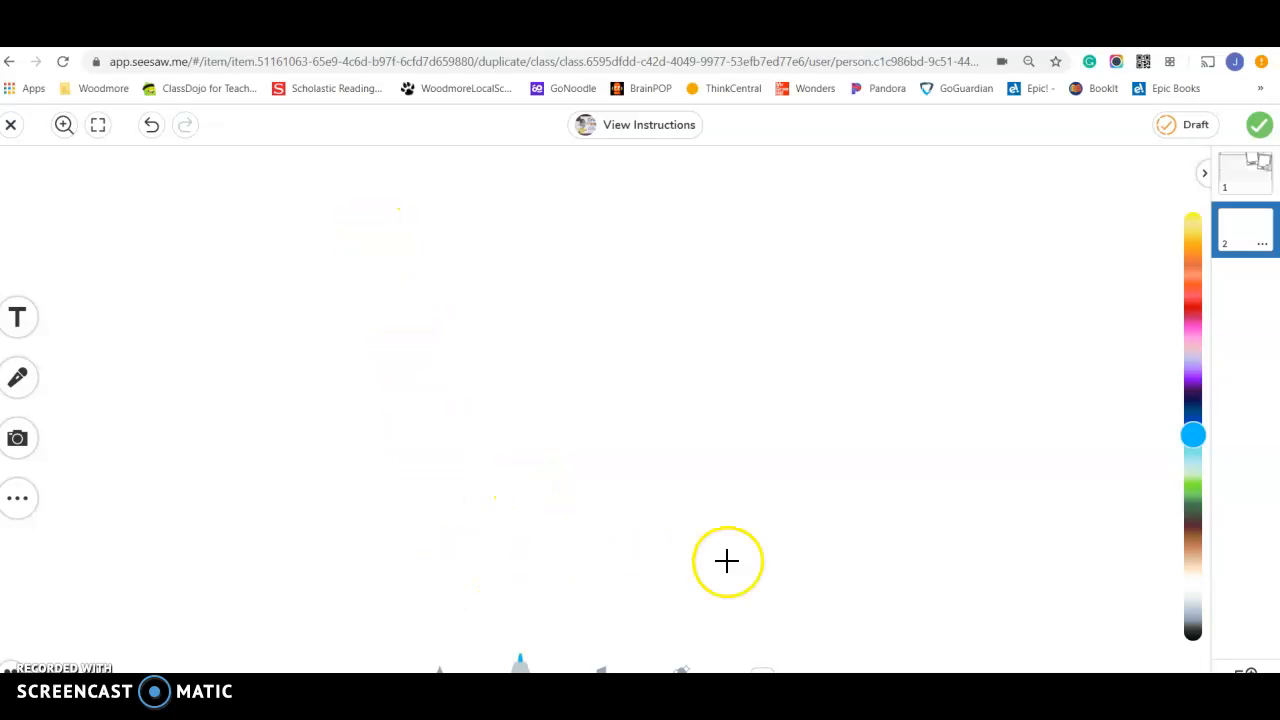
mouse_move(333, 231)
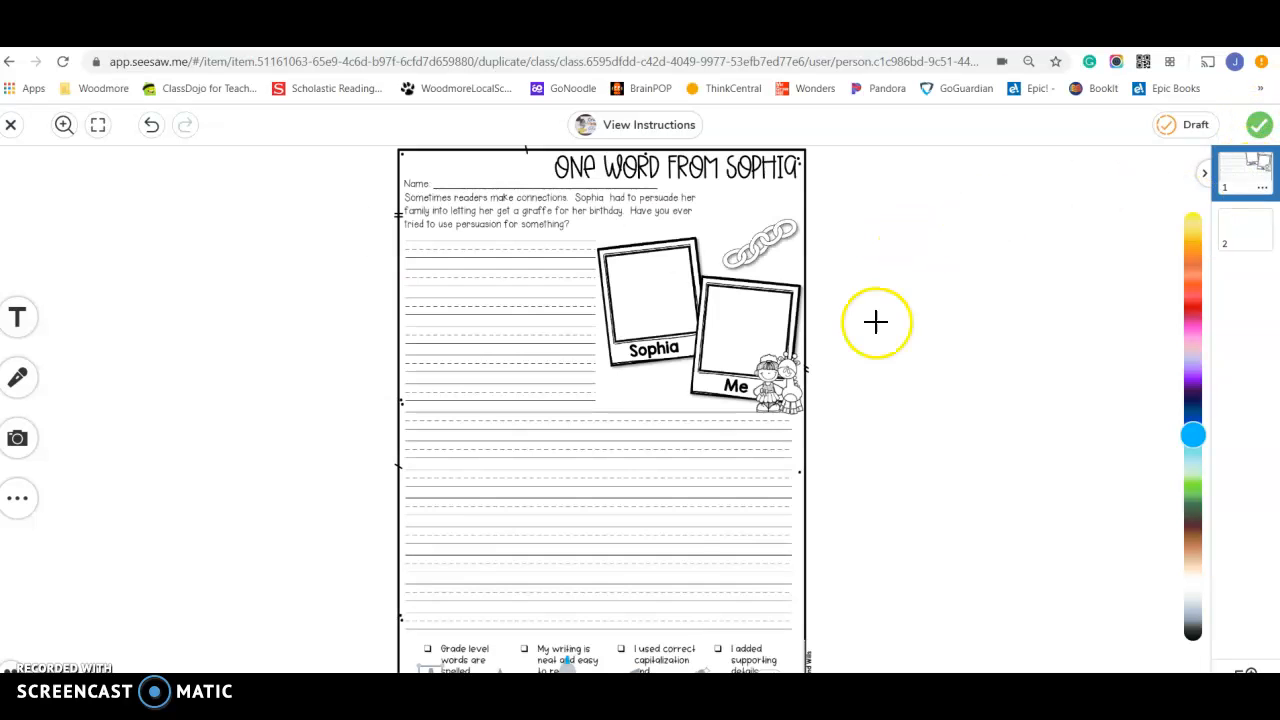
mouse_move(470, 490)
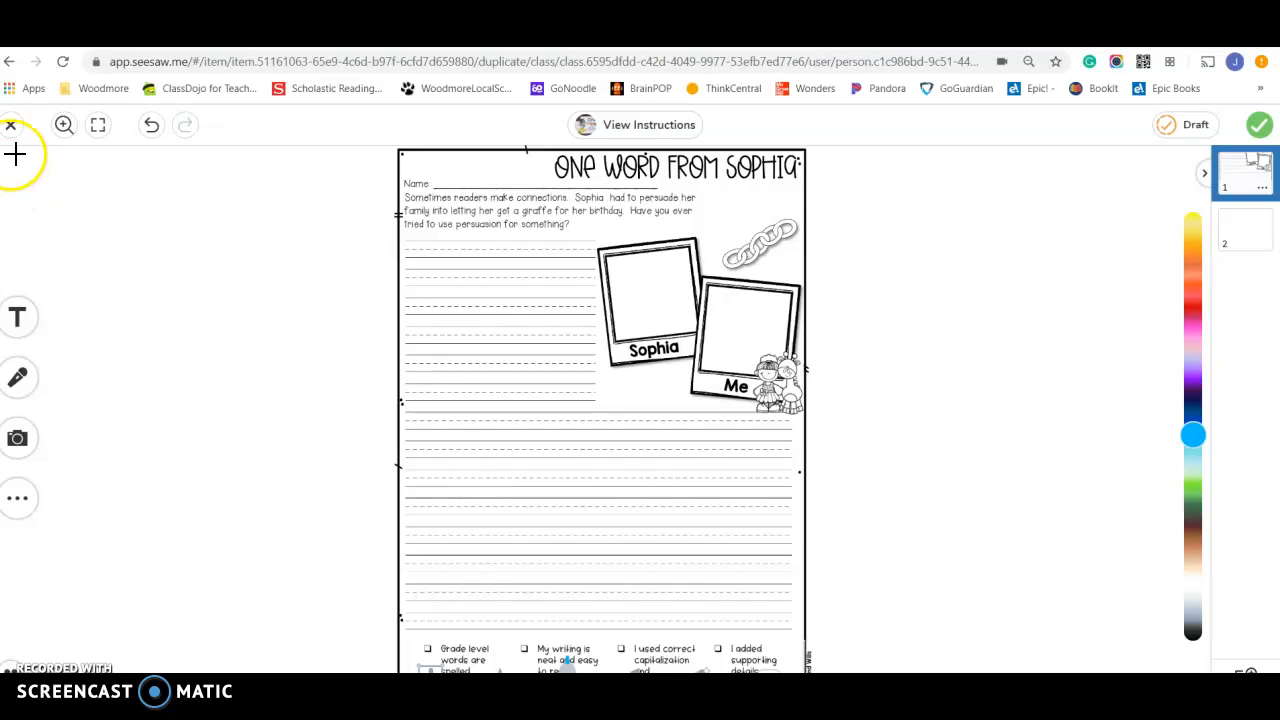
Close the Sophia response and confirm deleting its unsaved changes
left_click(11, 124)
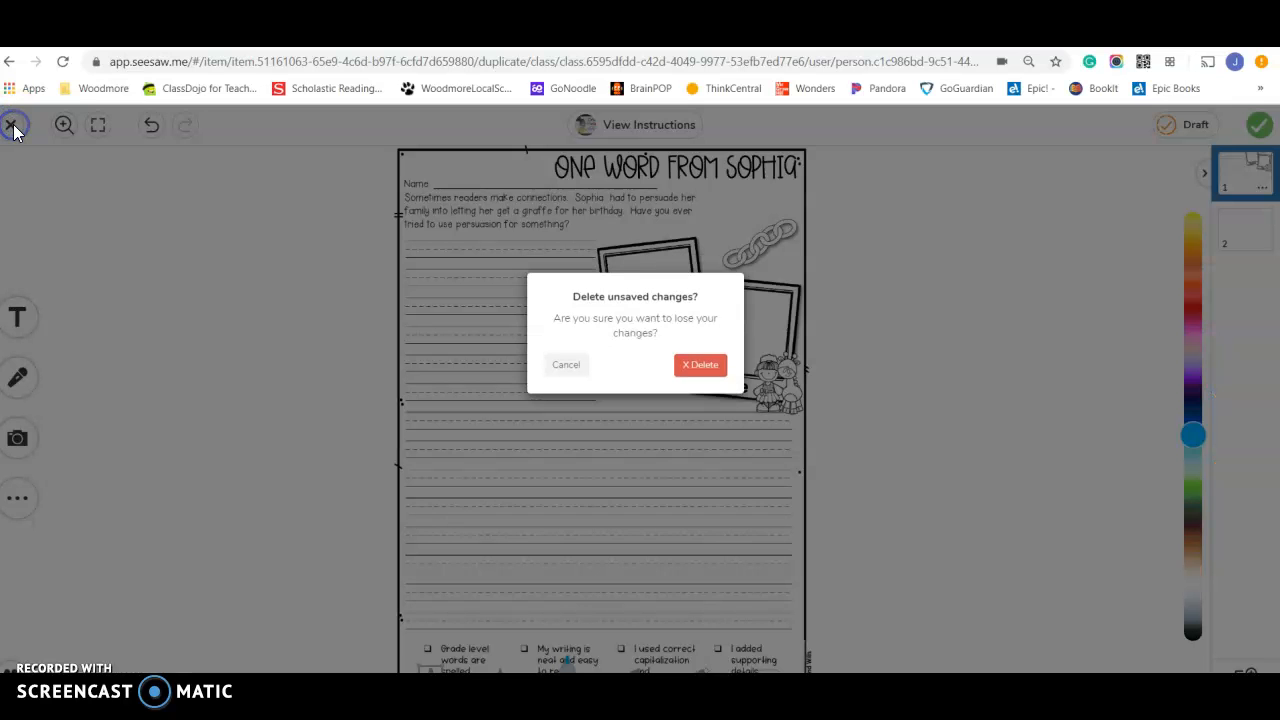
left_click(700, 364)
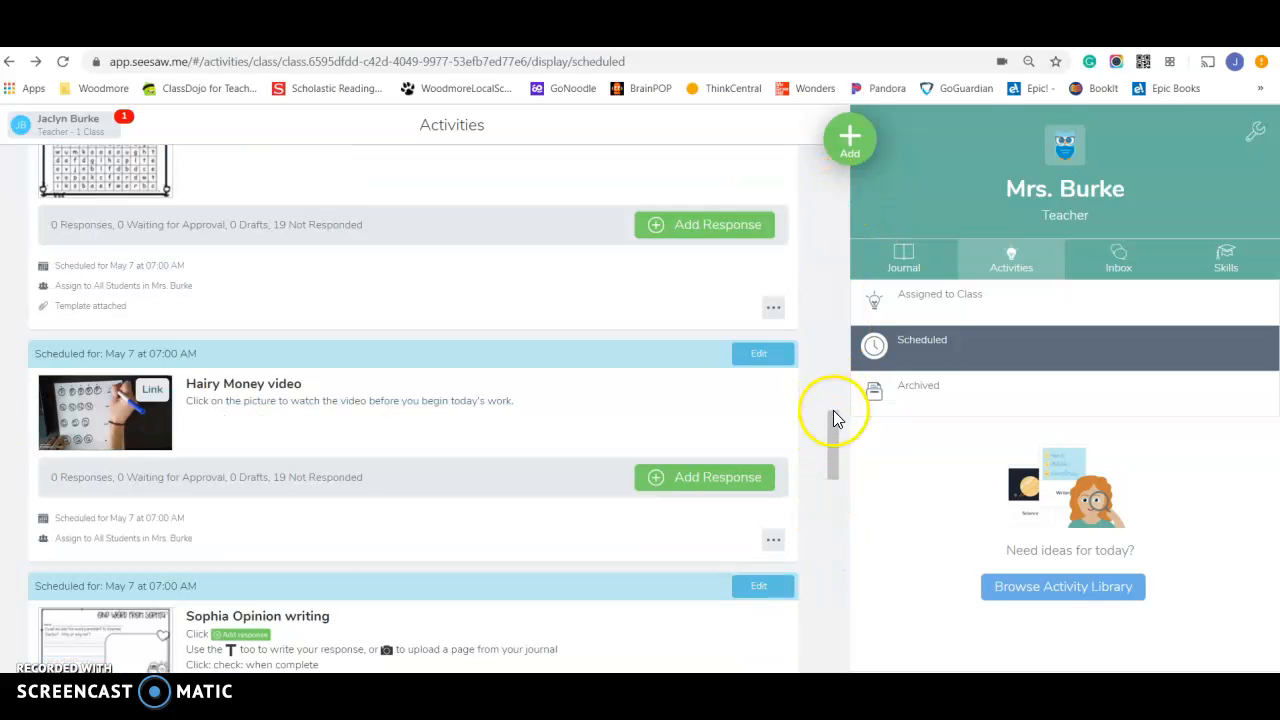
Scroll down to the Contraction Addition activity and start a new response to it
scroll("down", 3)
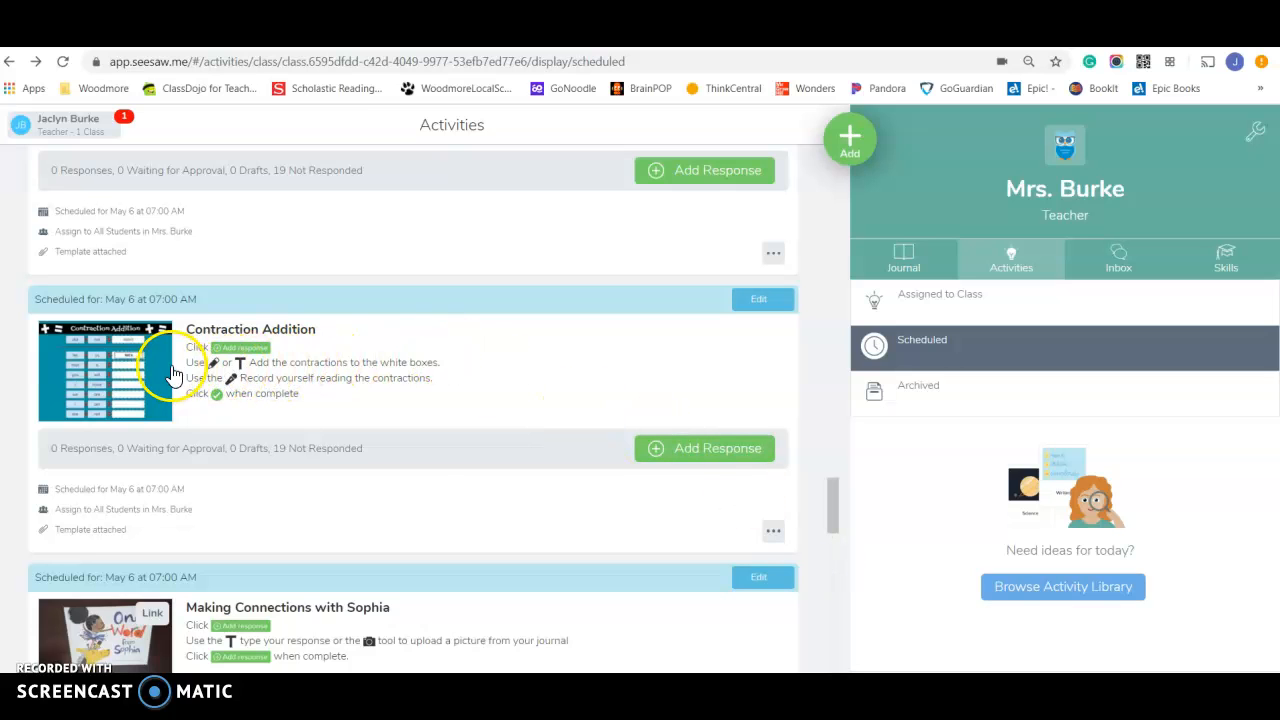
mouse_move(243, 377)
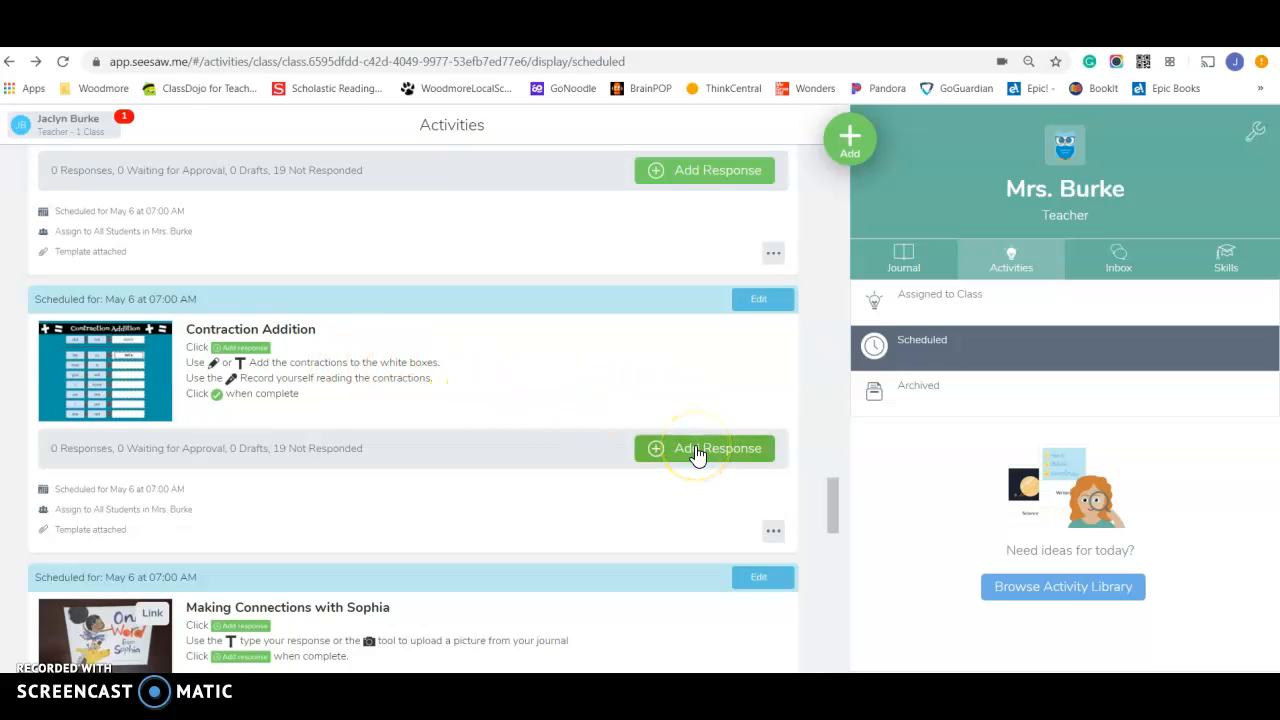
left_click(704, 448)
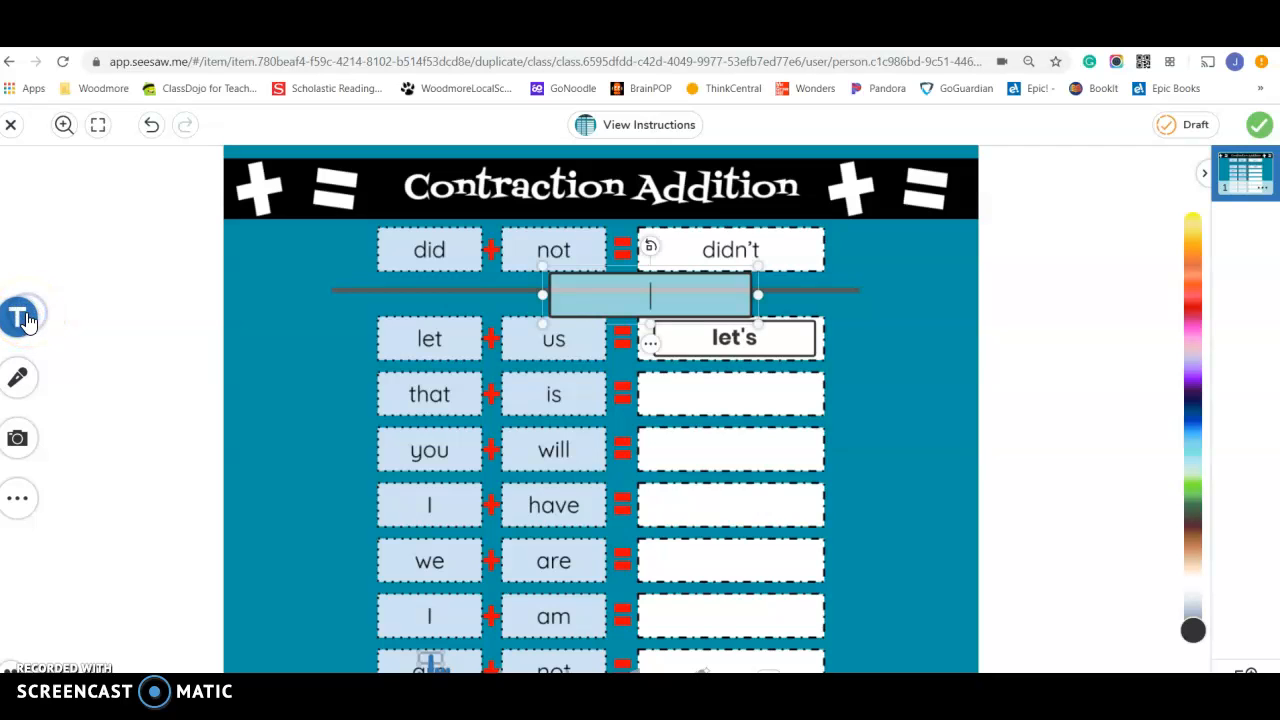
Place typed 'let's' beside the let us row, then handwrite in the that is box
type("let'")
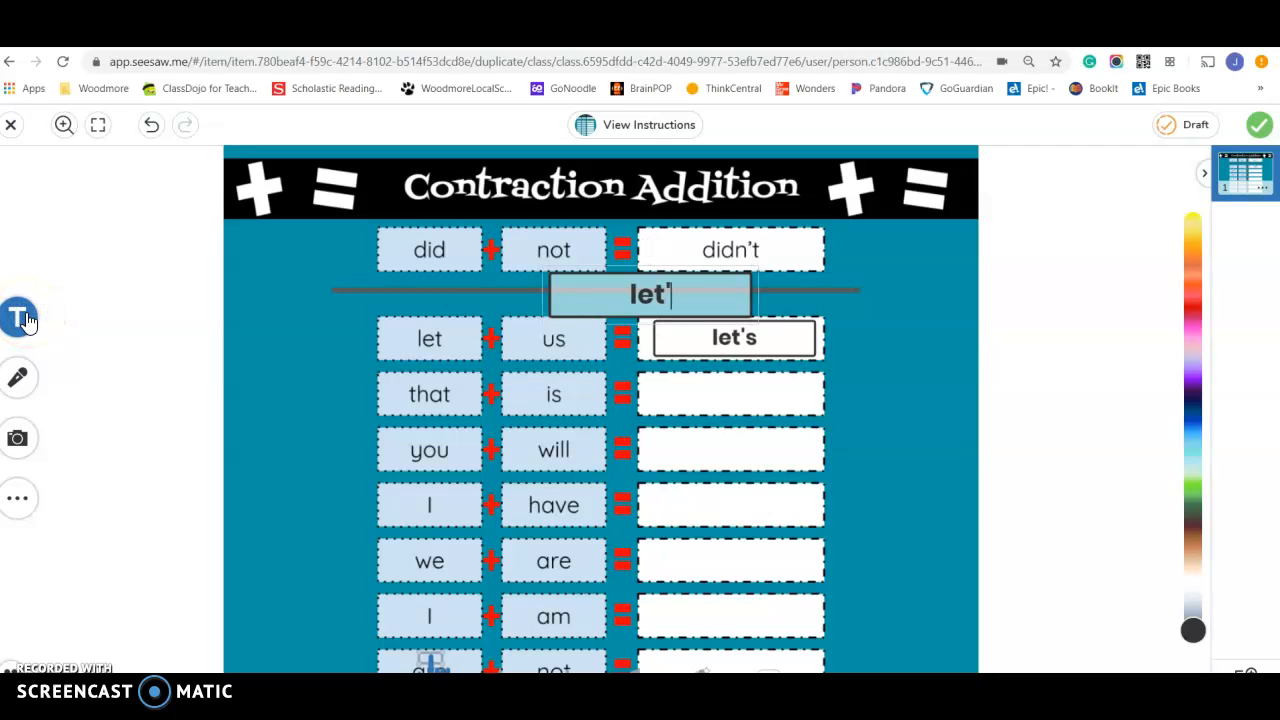
type("s")
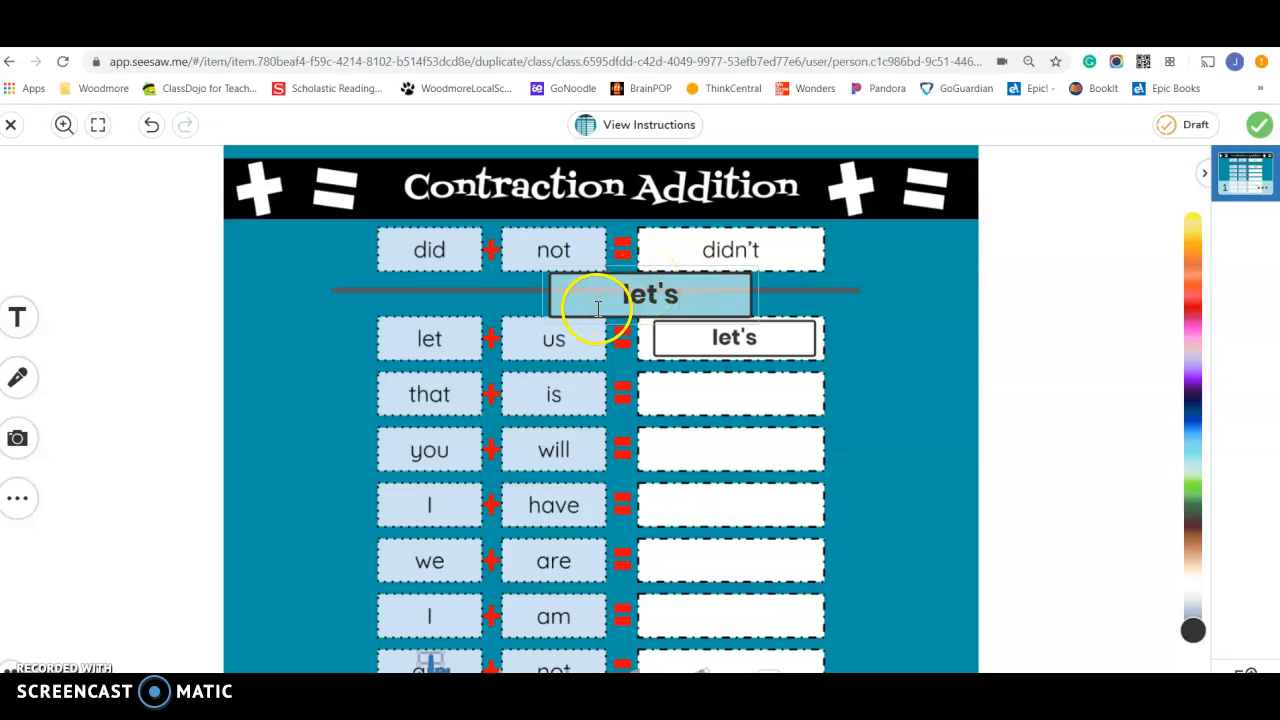
left_click(650, 293)
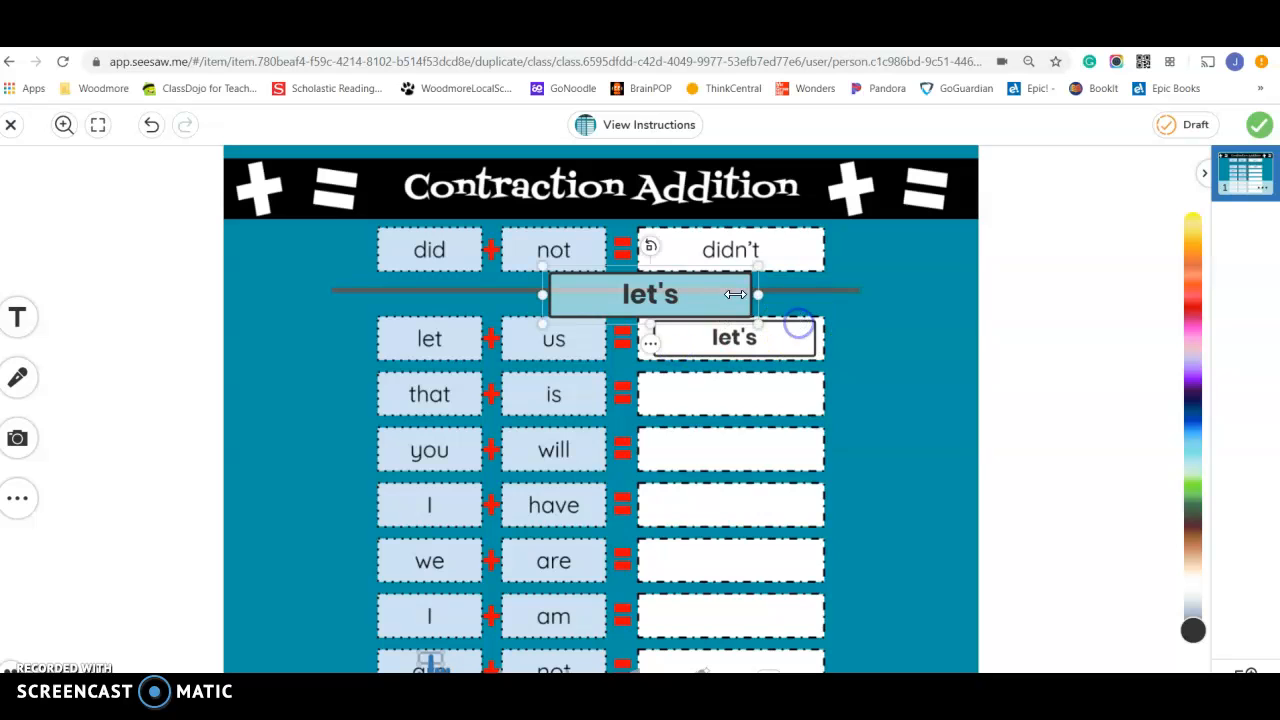
left_click_drag(650, 293, 780, 345)
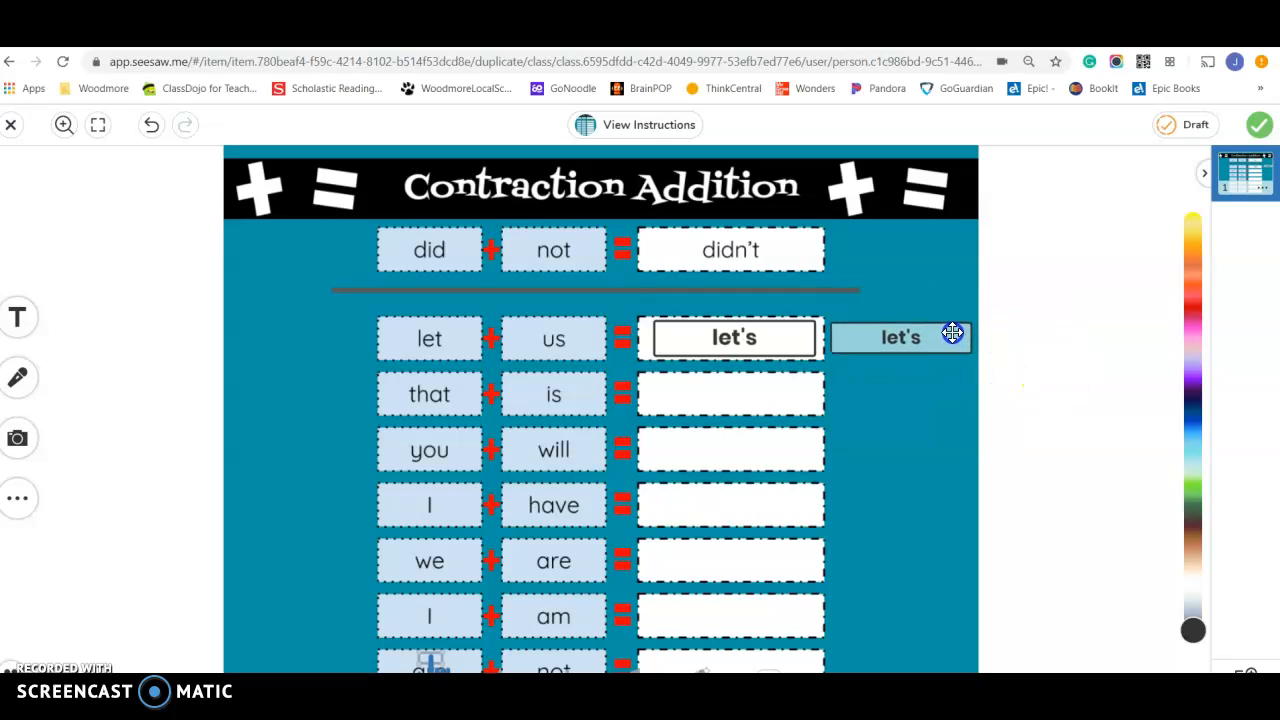
left_click(897, 337)
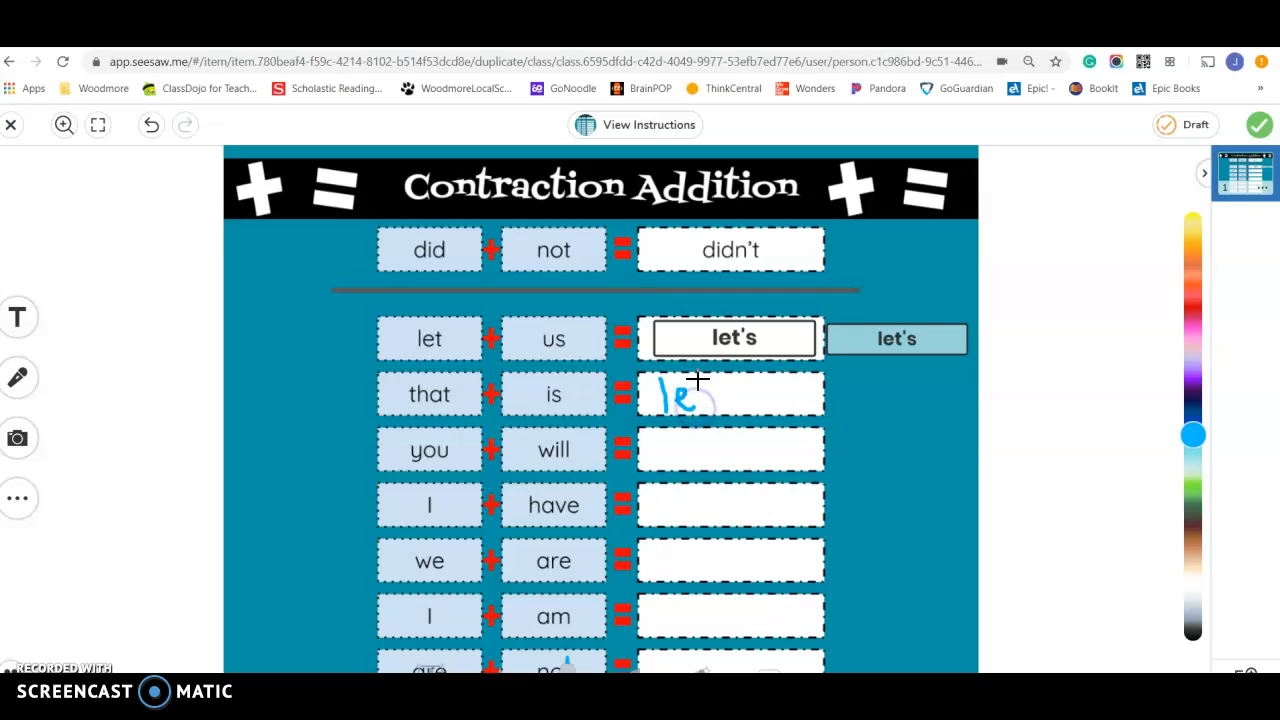
left_click_drag(690, 395, 715, 390)
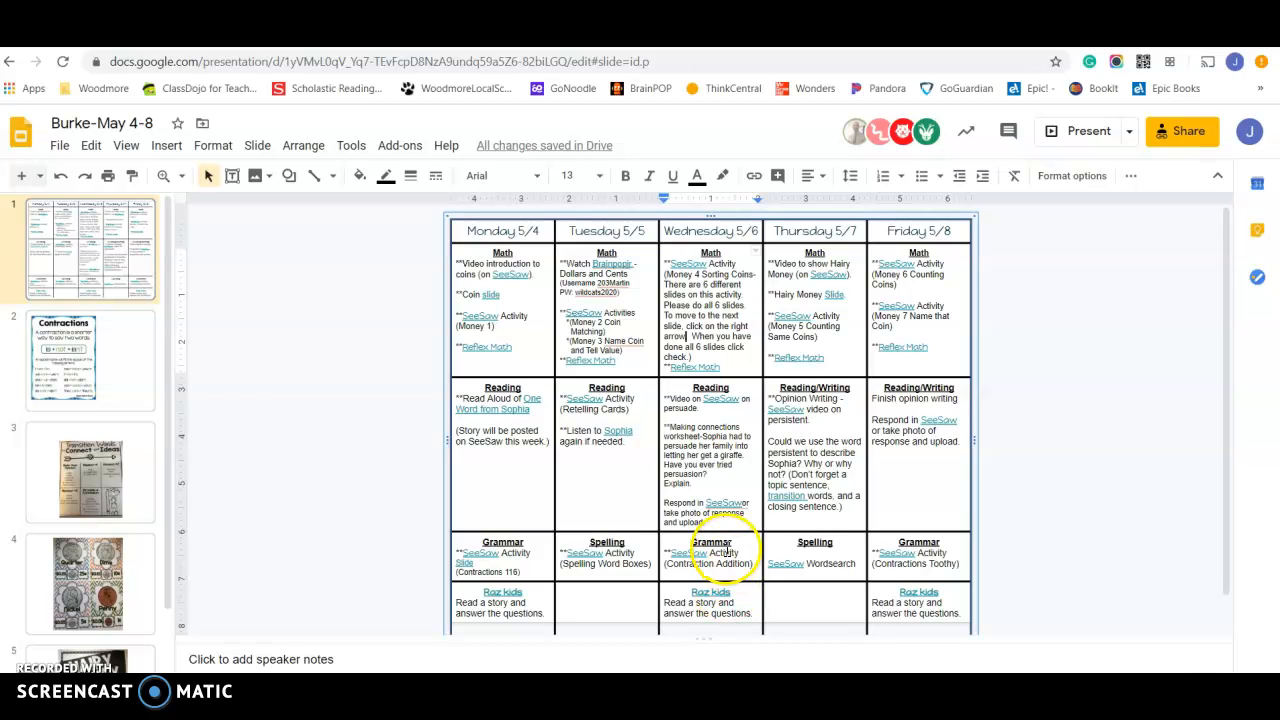
mouse_move(717, 385)
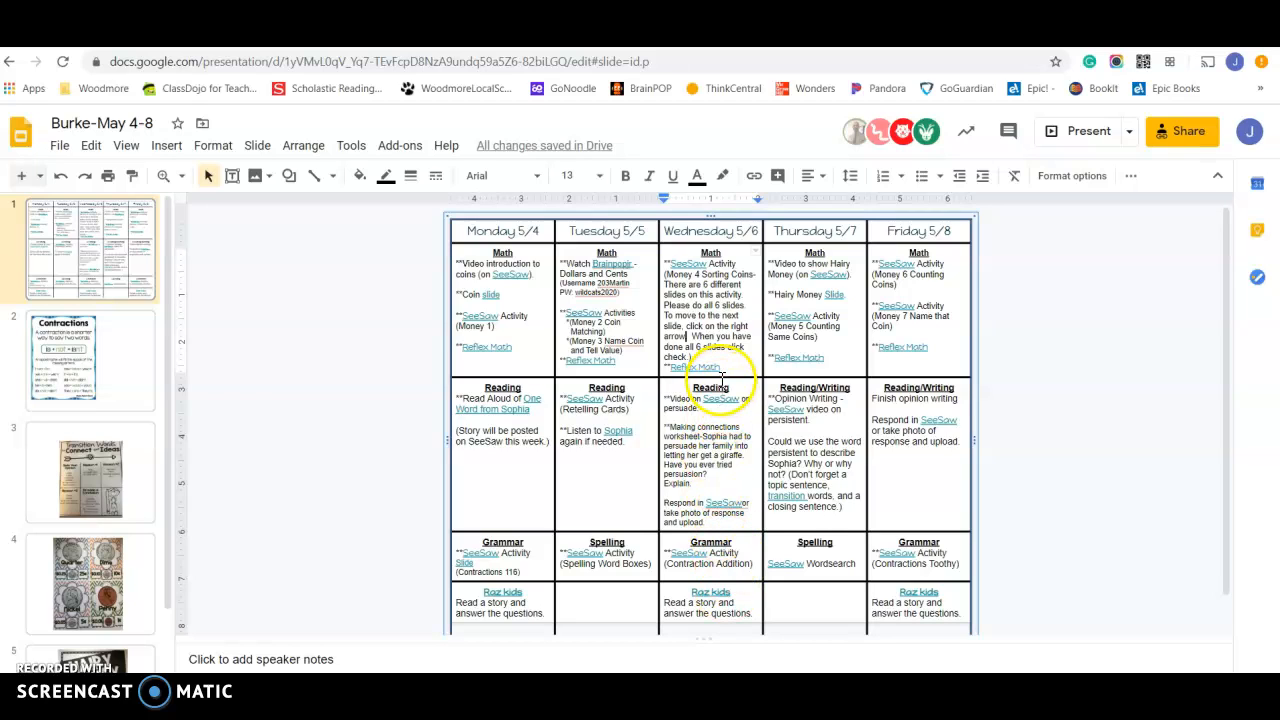
mouse_move(749, 367)
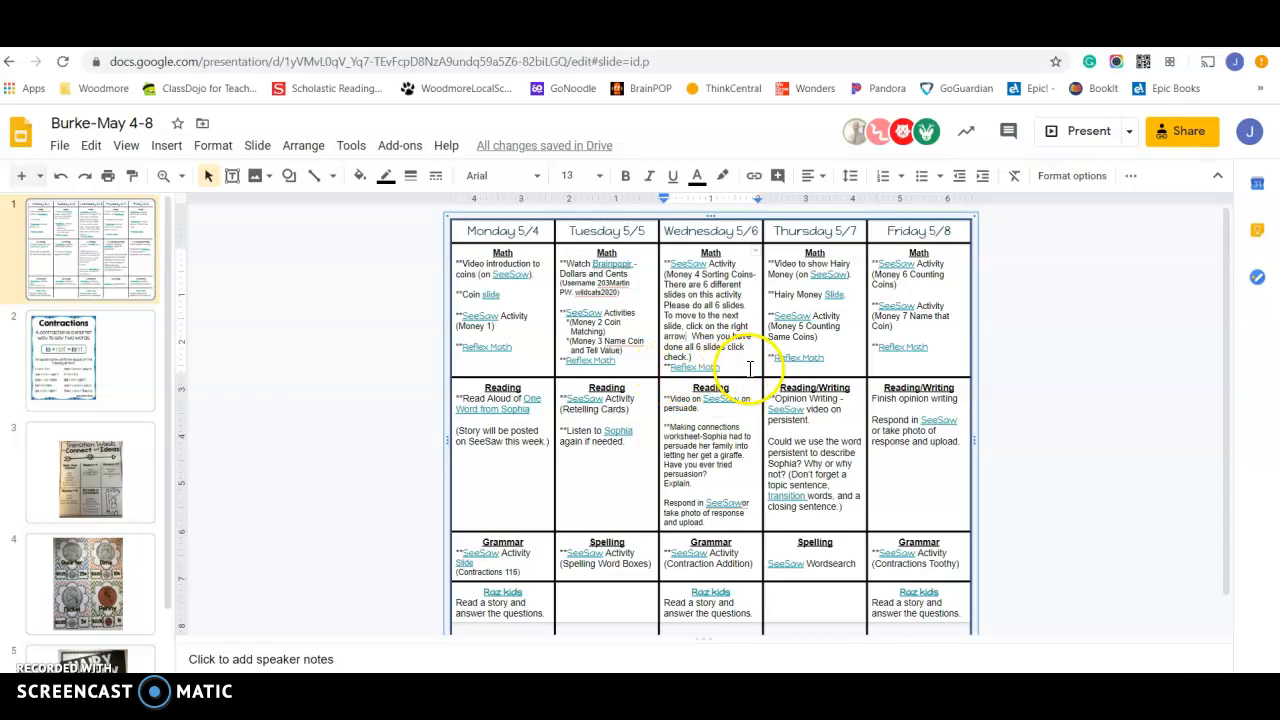